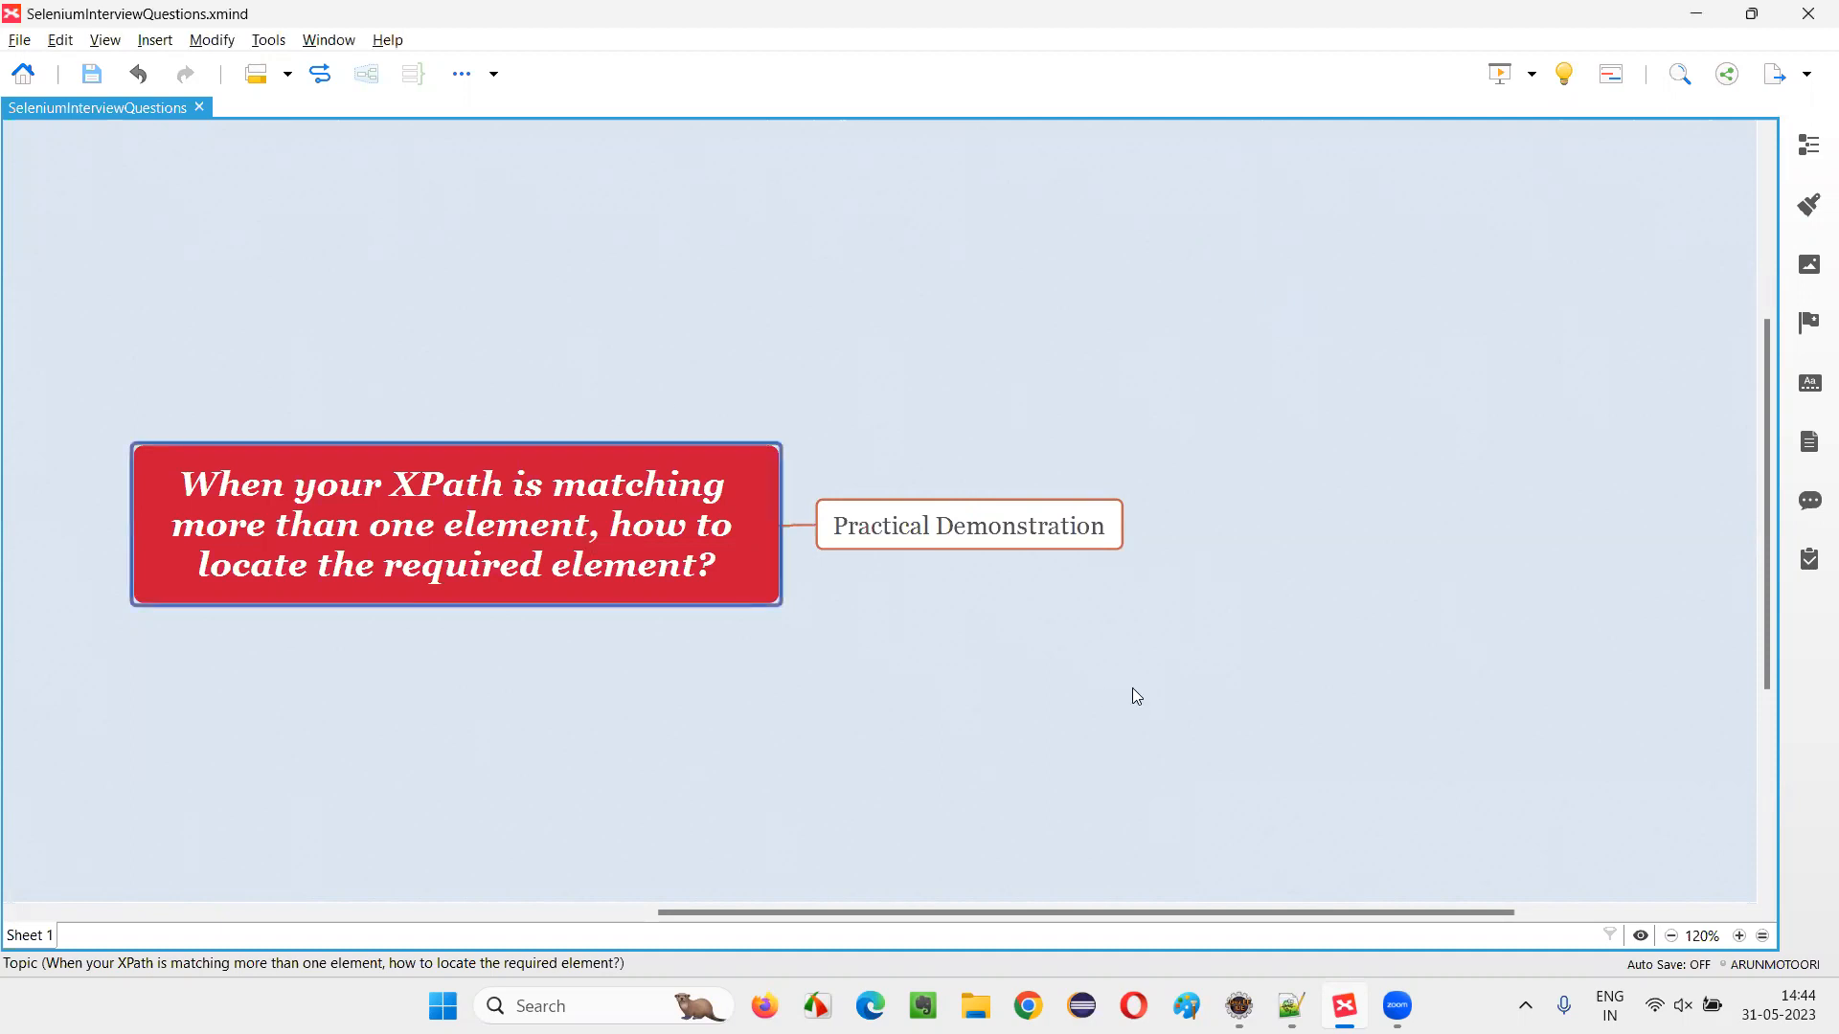
mouse_move(251, 521)
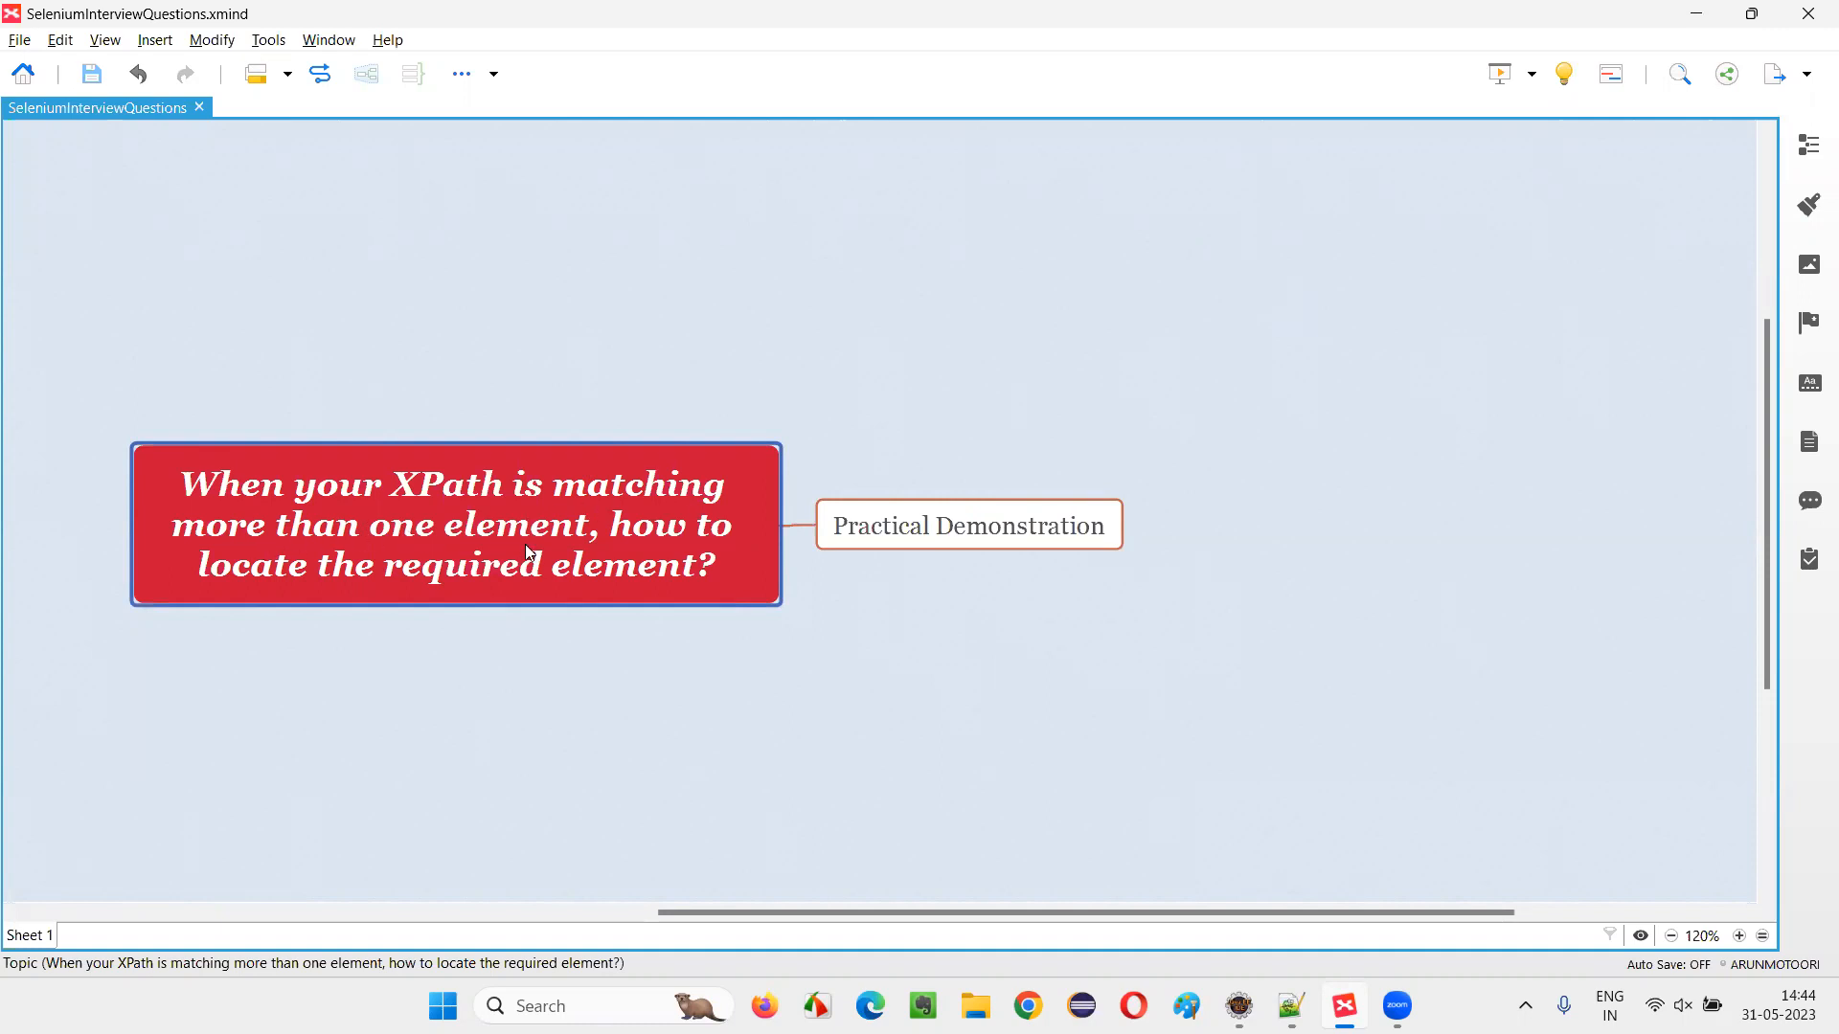
mouse_move(619, 592)
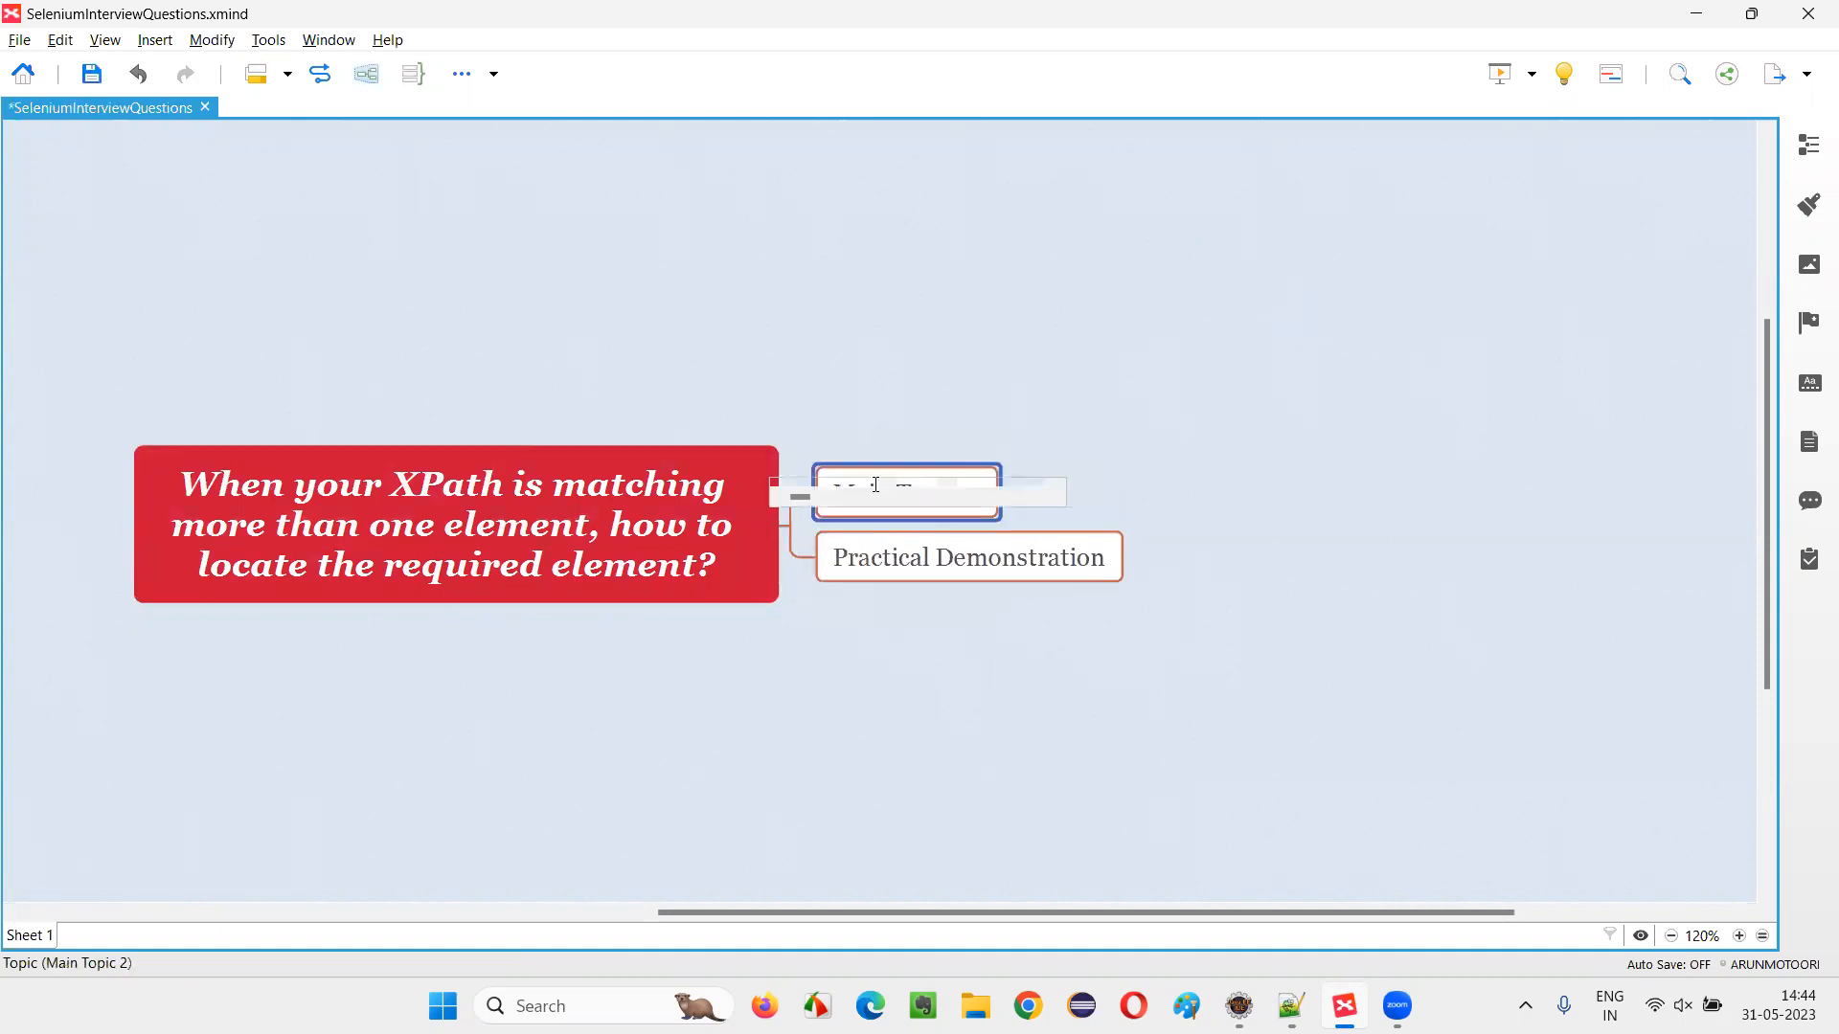
- Name the new subtopic 'Index' and select the Practical Demonstration topic
text(Index)
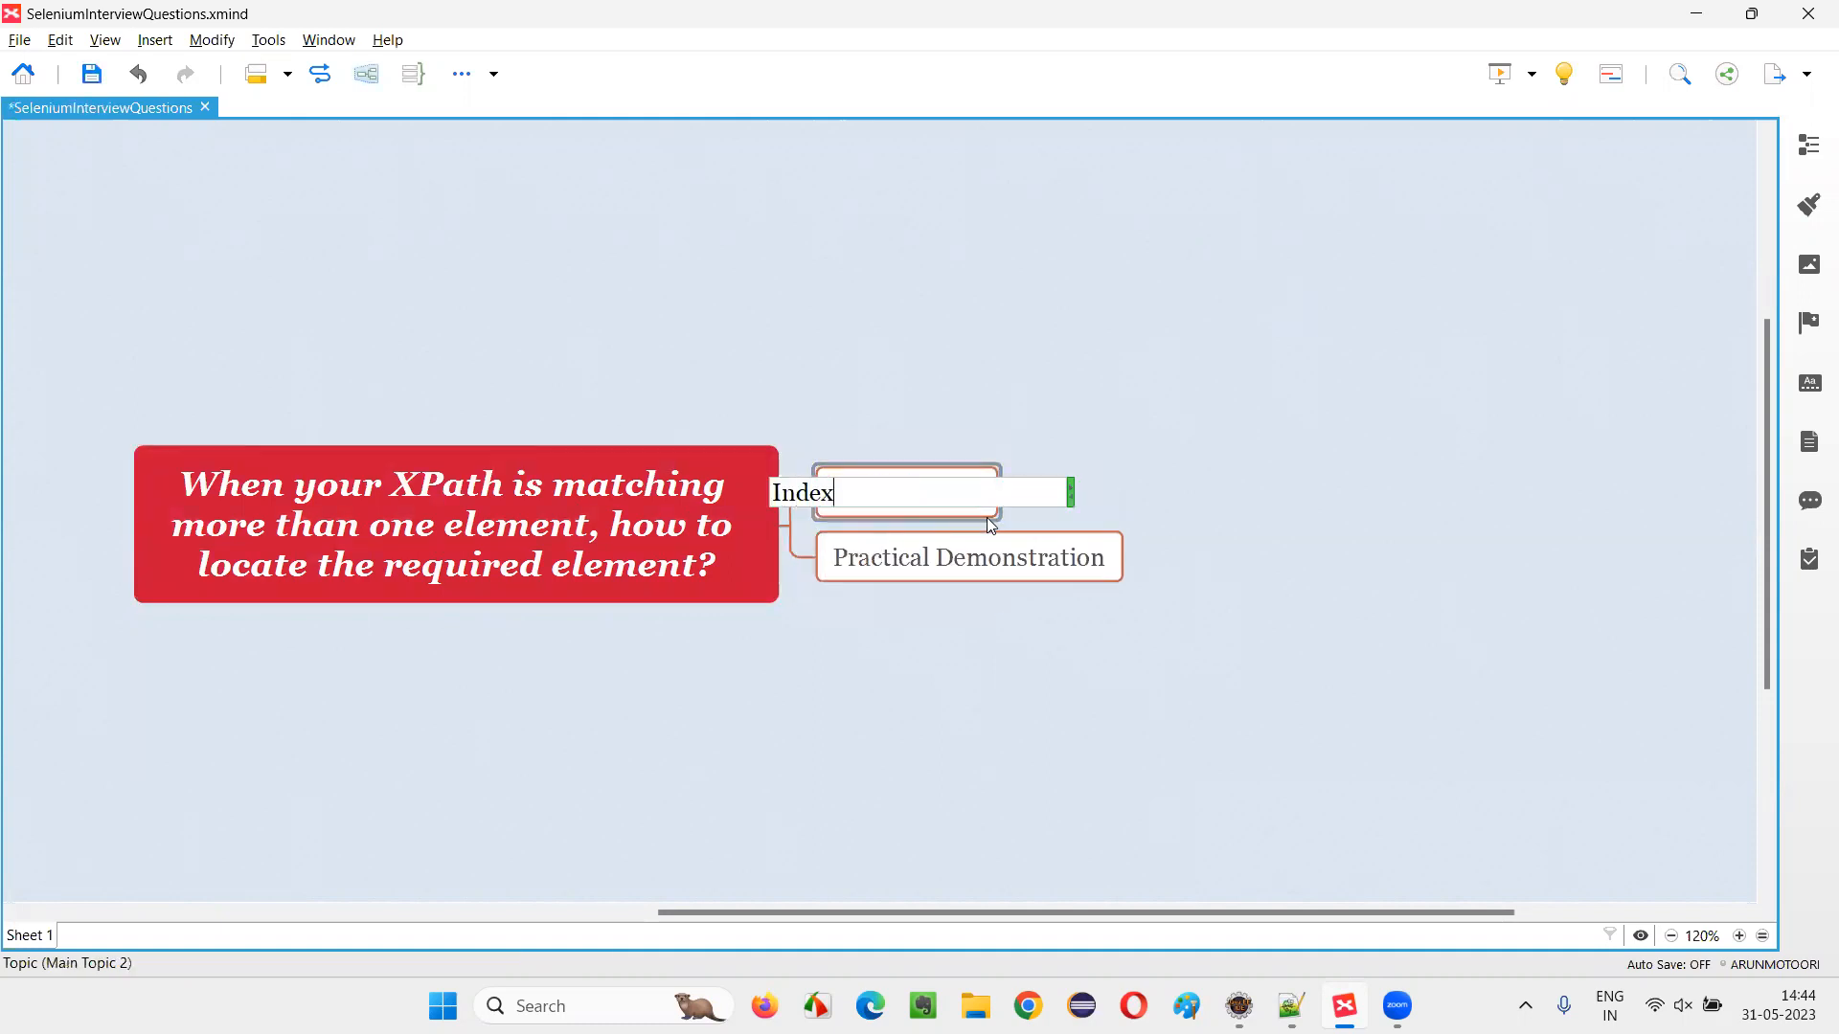
click(675, 542)
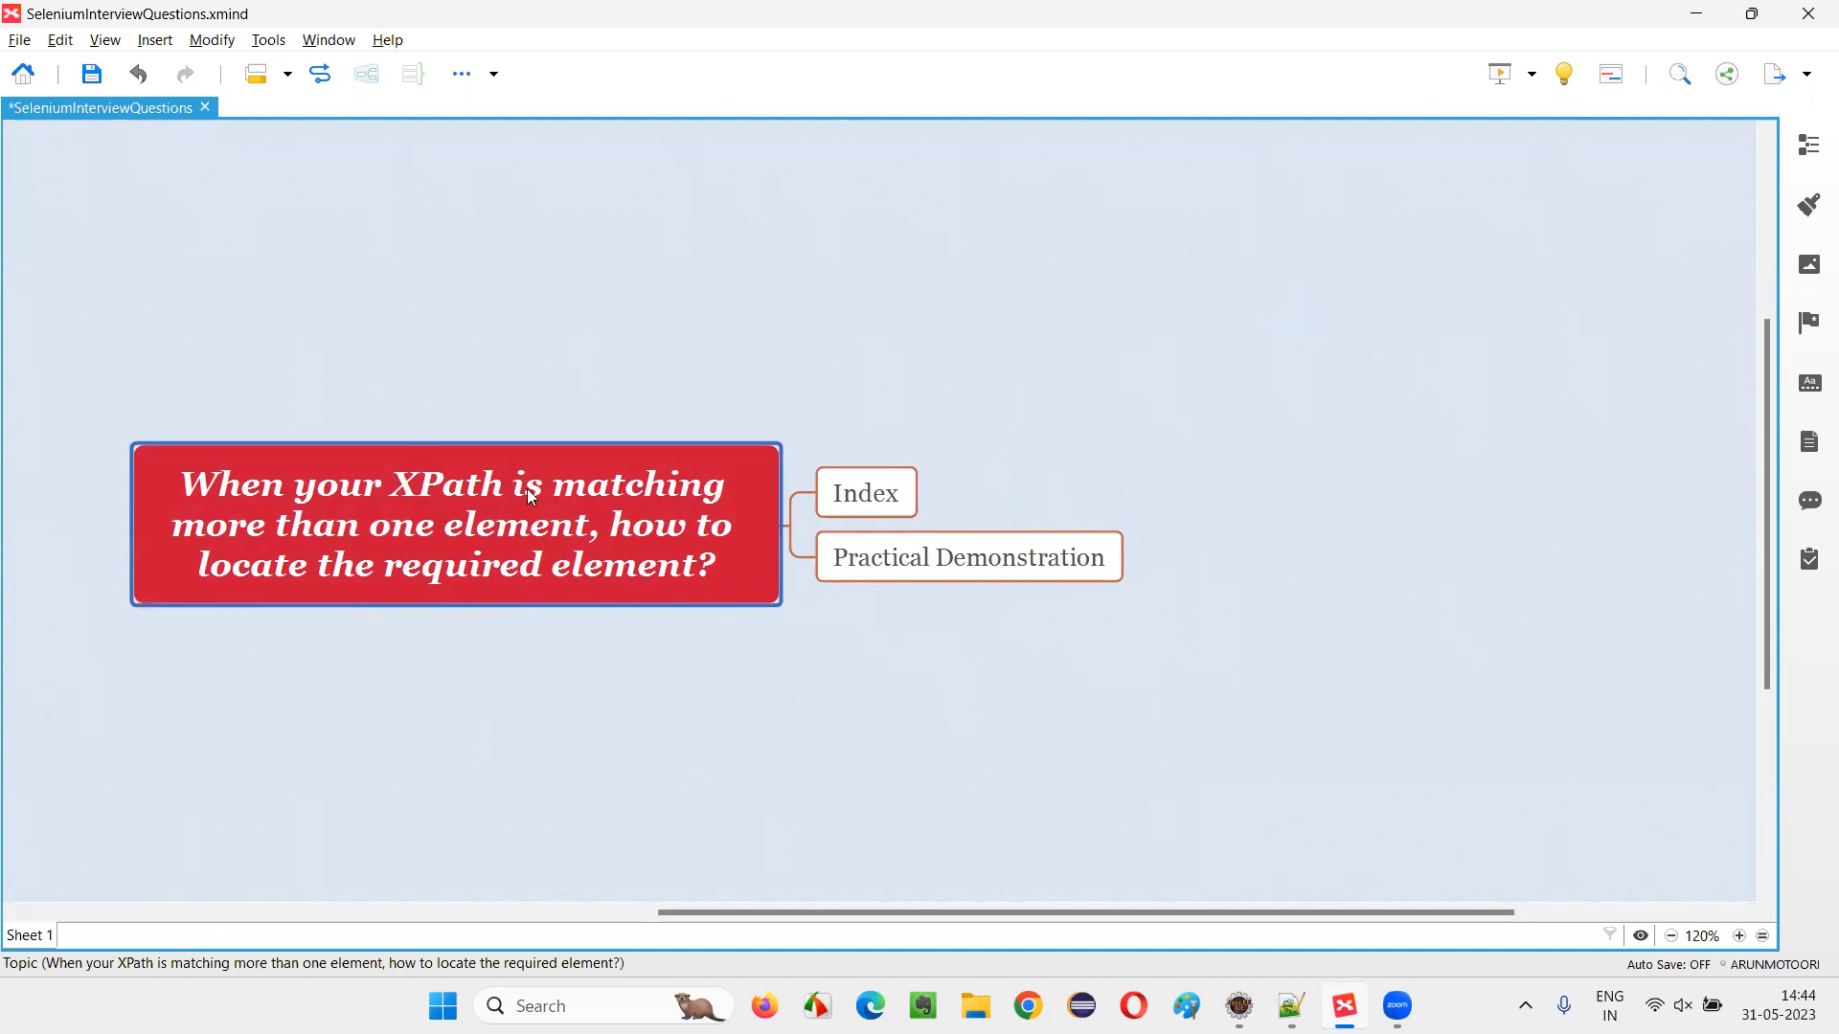
mouse_move(569, 540)
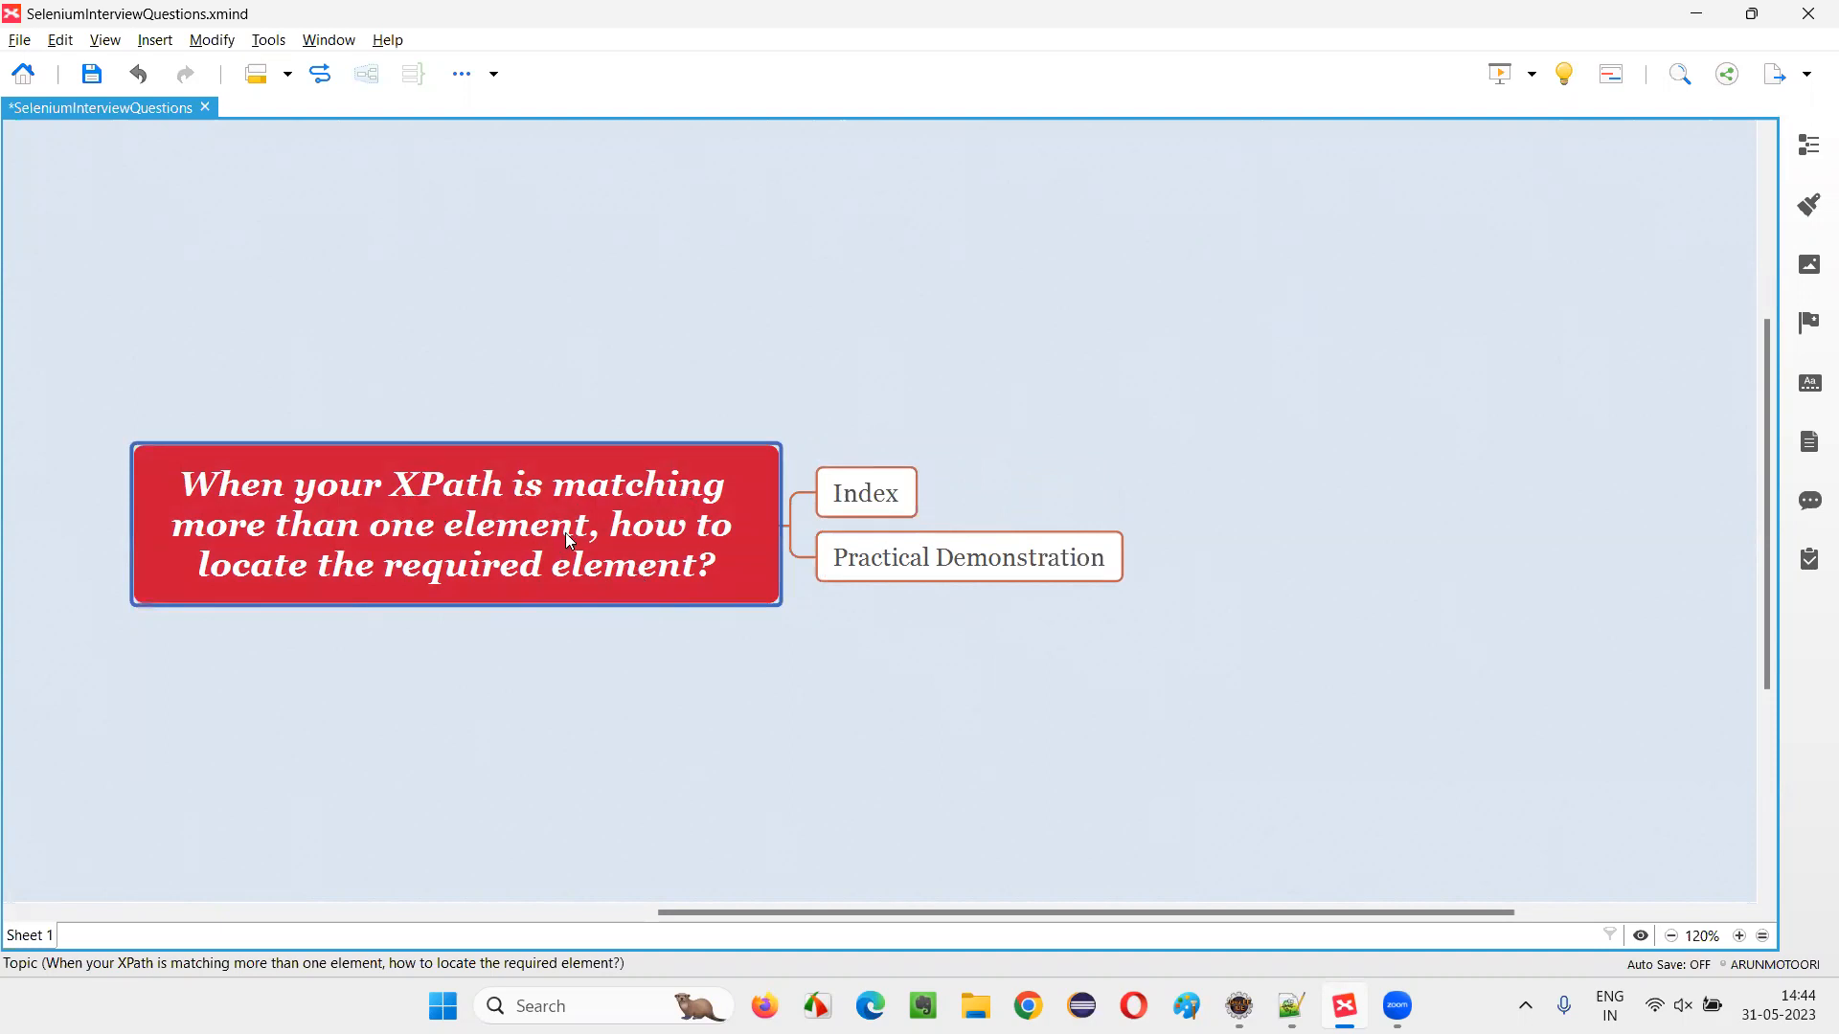
click(967, 557)
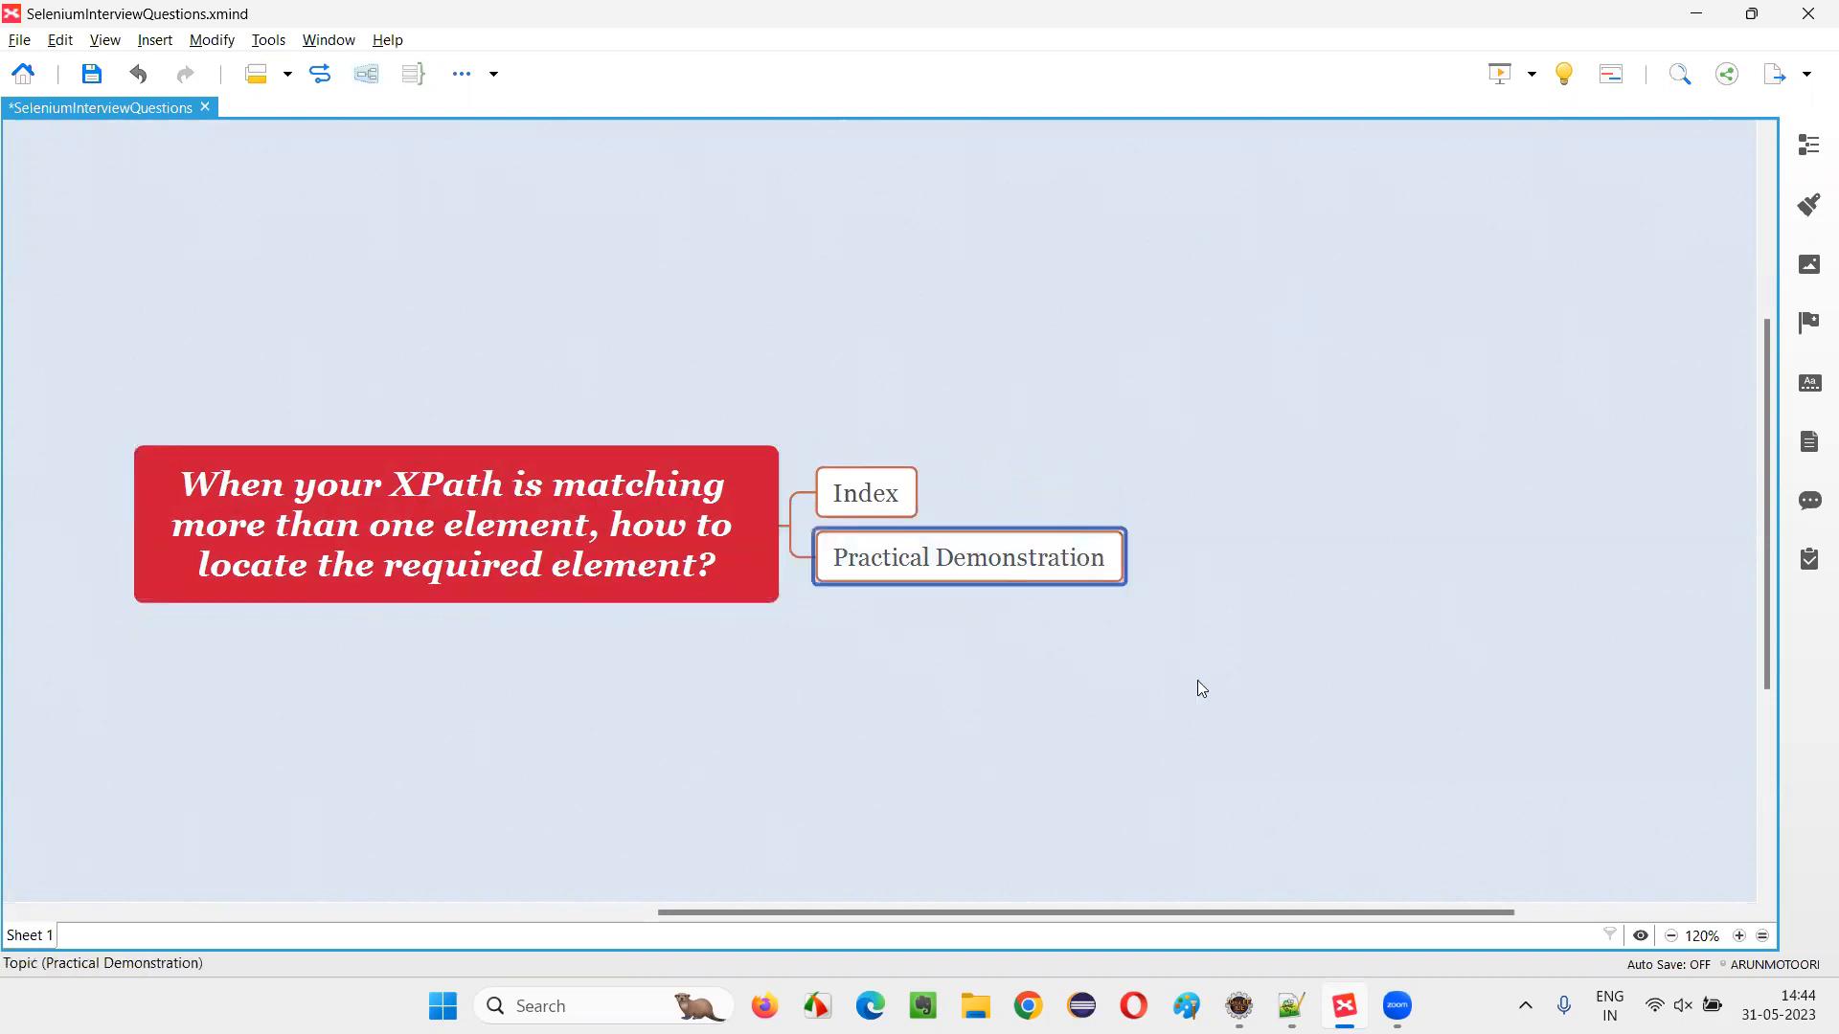
mouse_move(1191, 682)
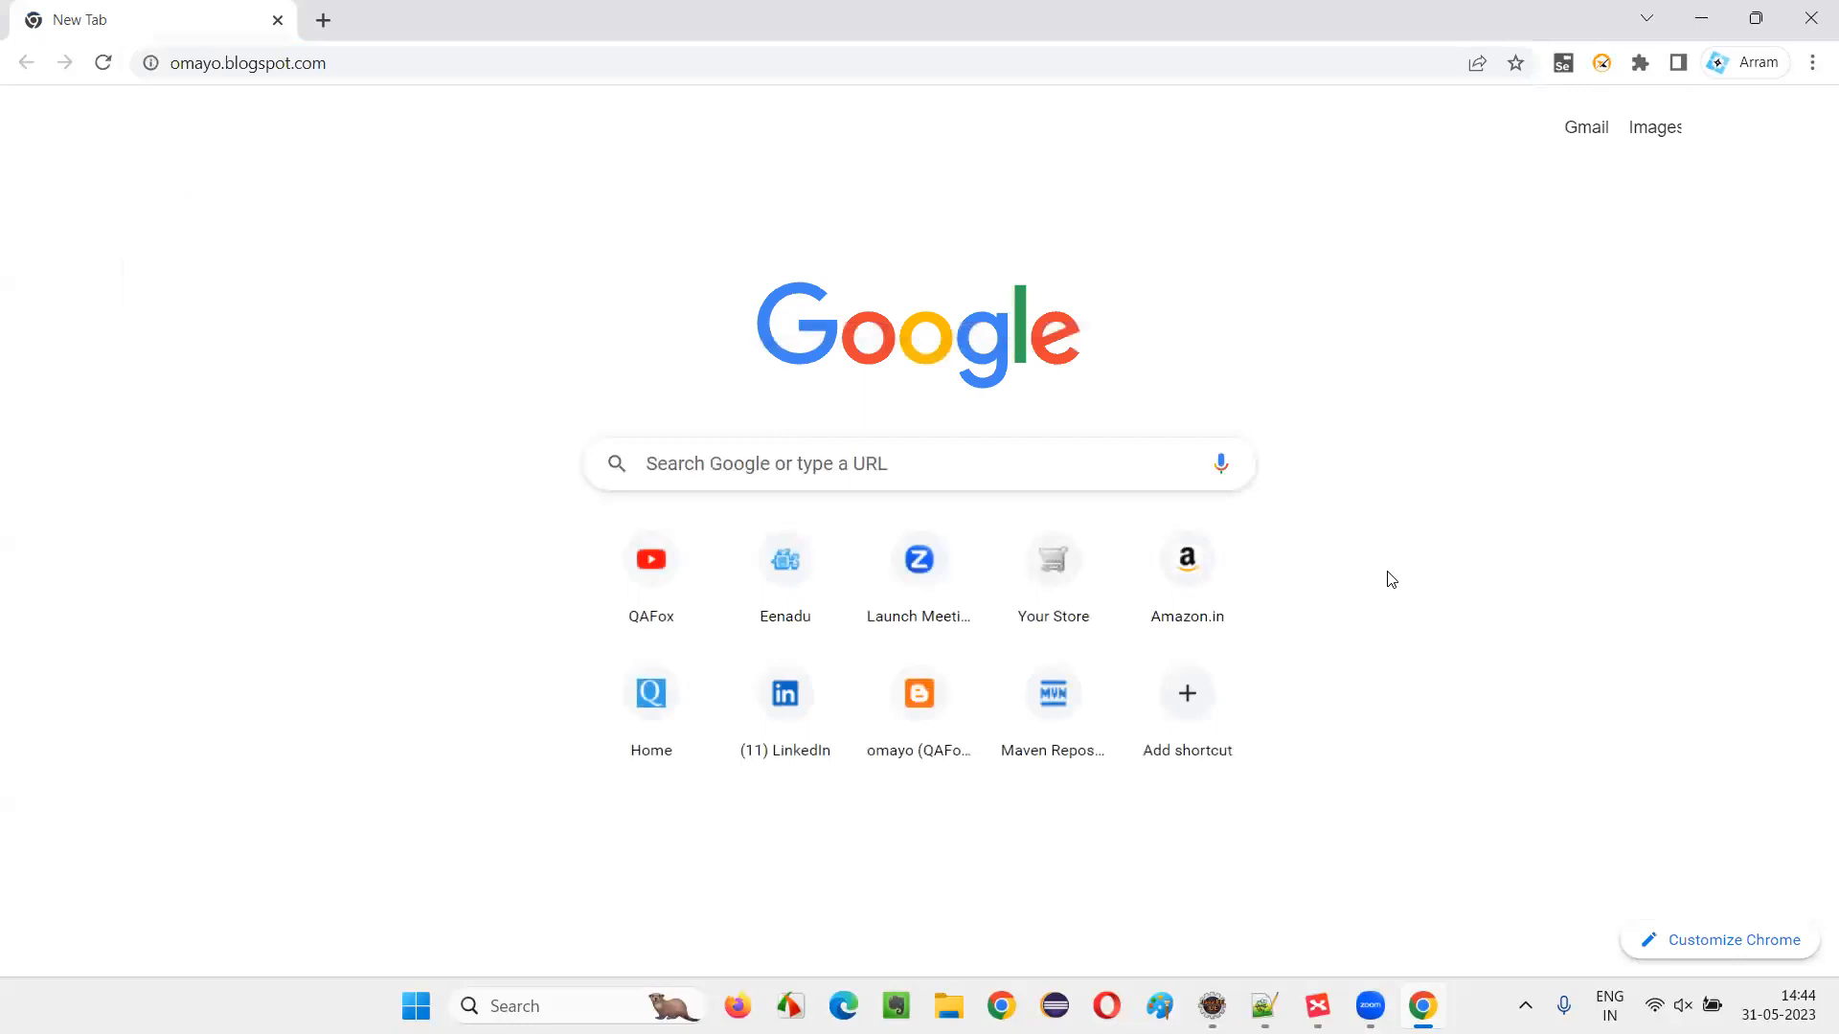
- Load omayo.blogspot.com and scroll to the ordered and unordered list examples, highlighting the ordered items
click(917, 693)
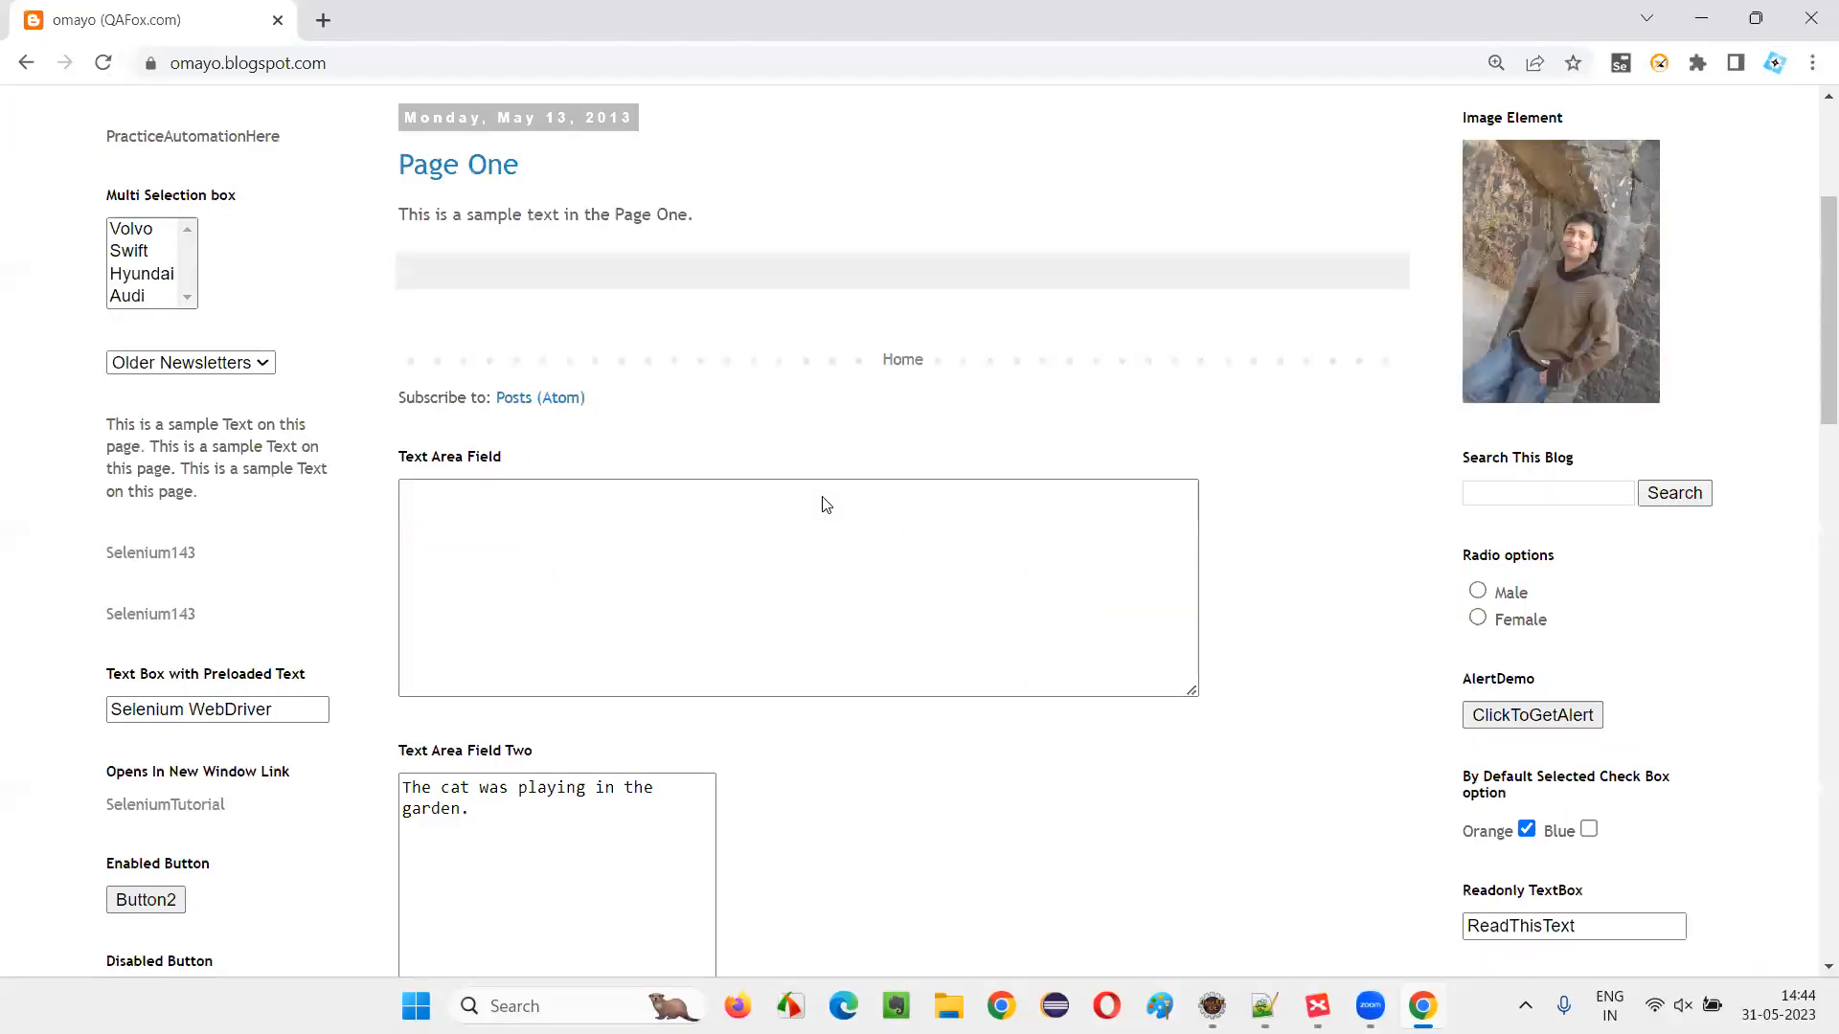
scroll(down, 3)
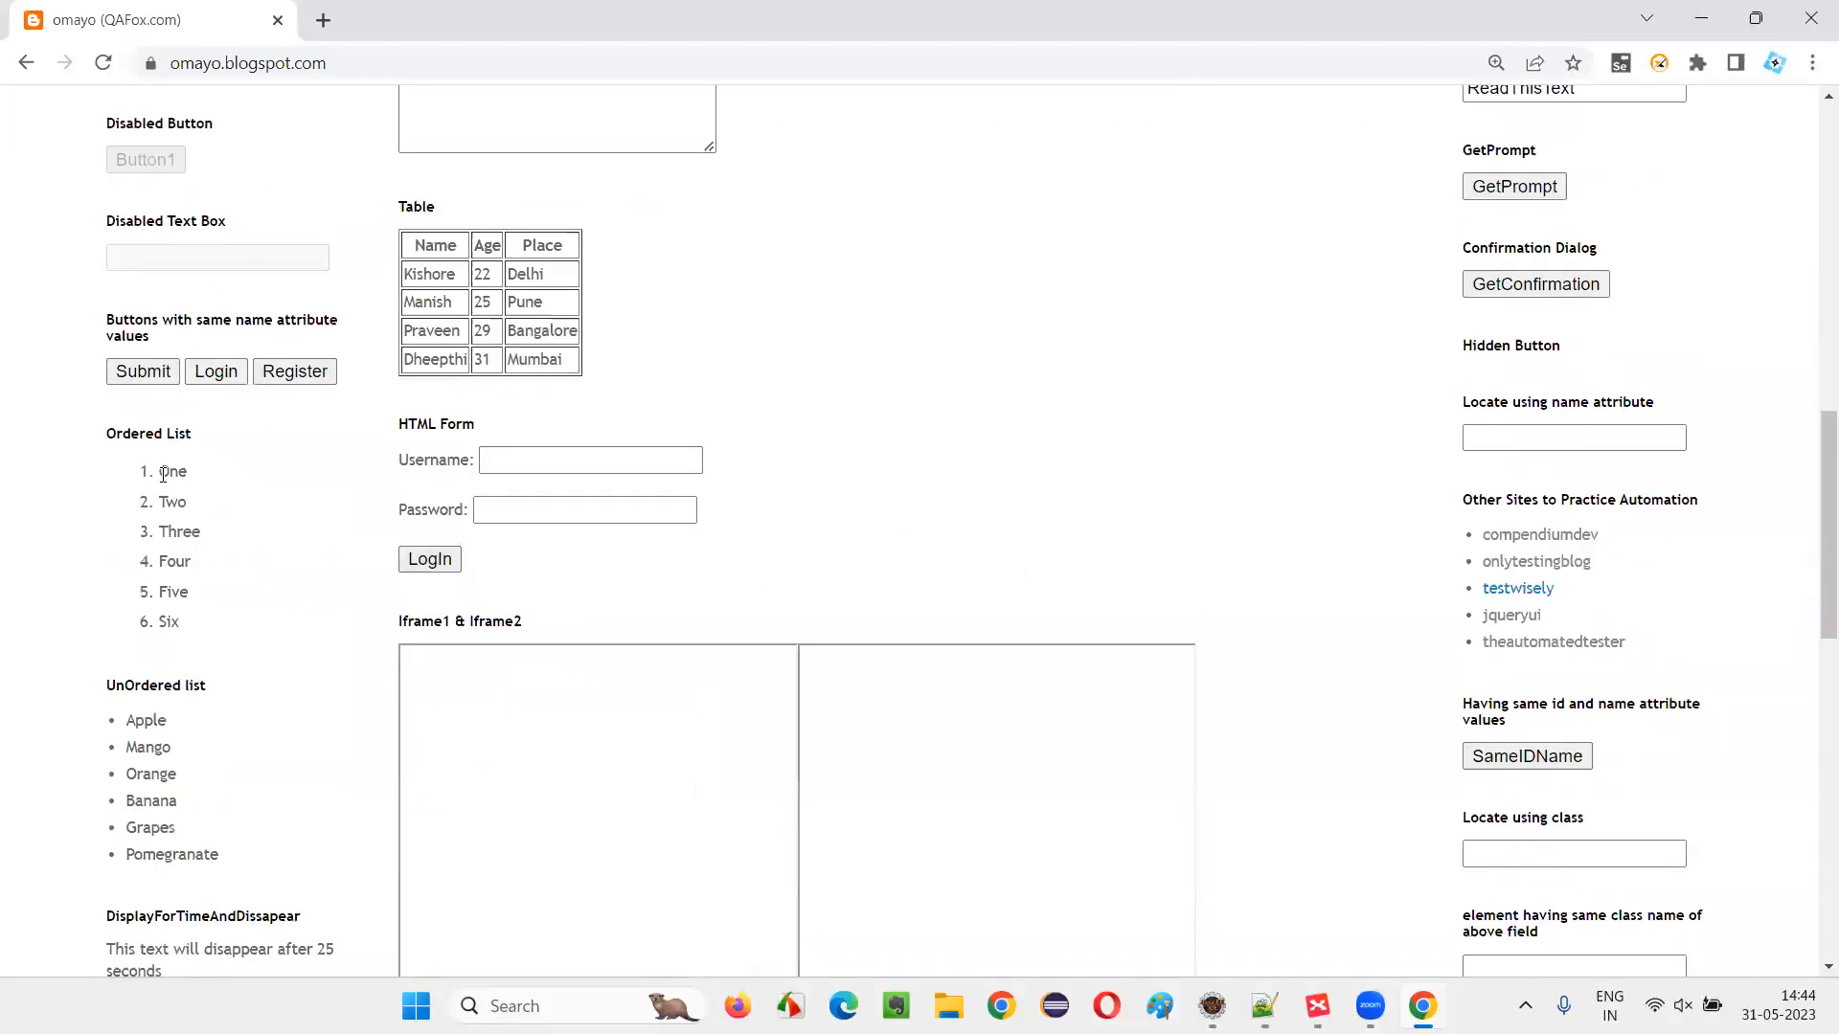
drag(161, 471, 182, 621)
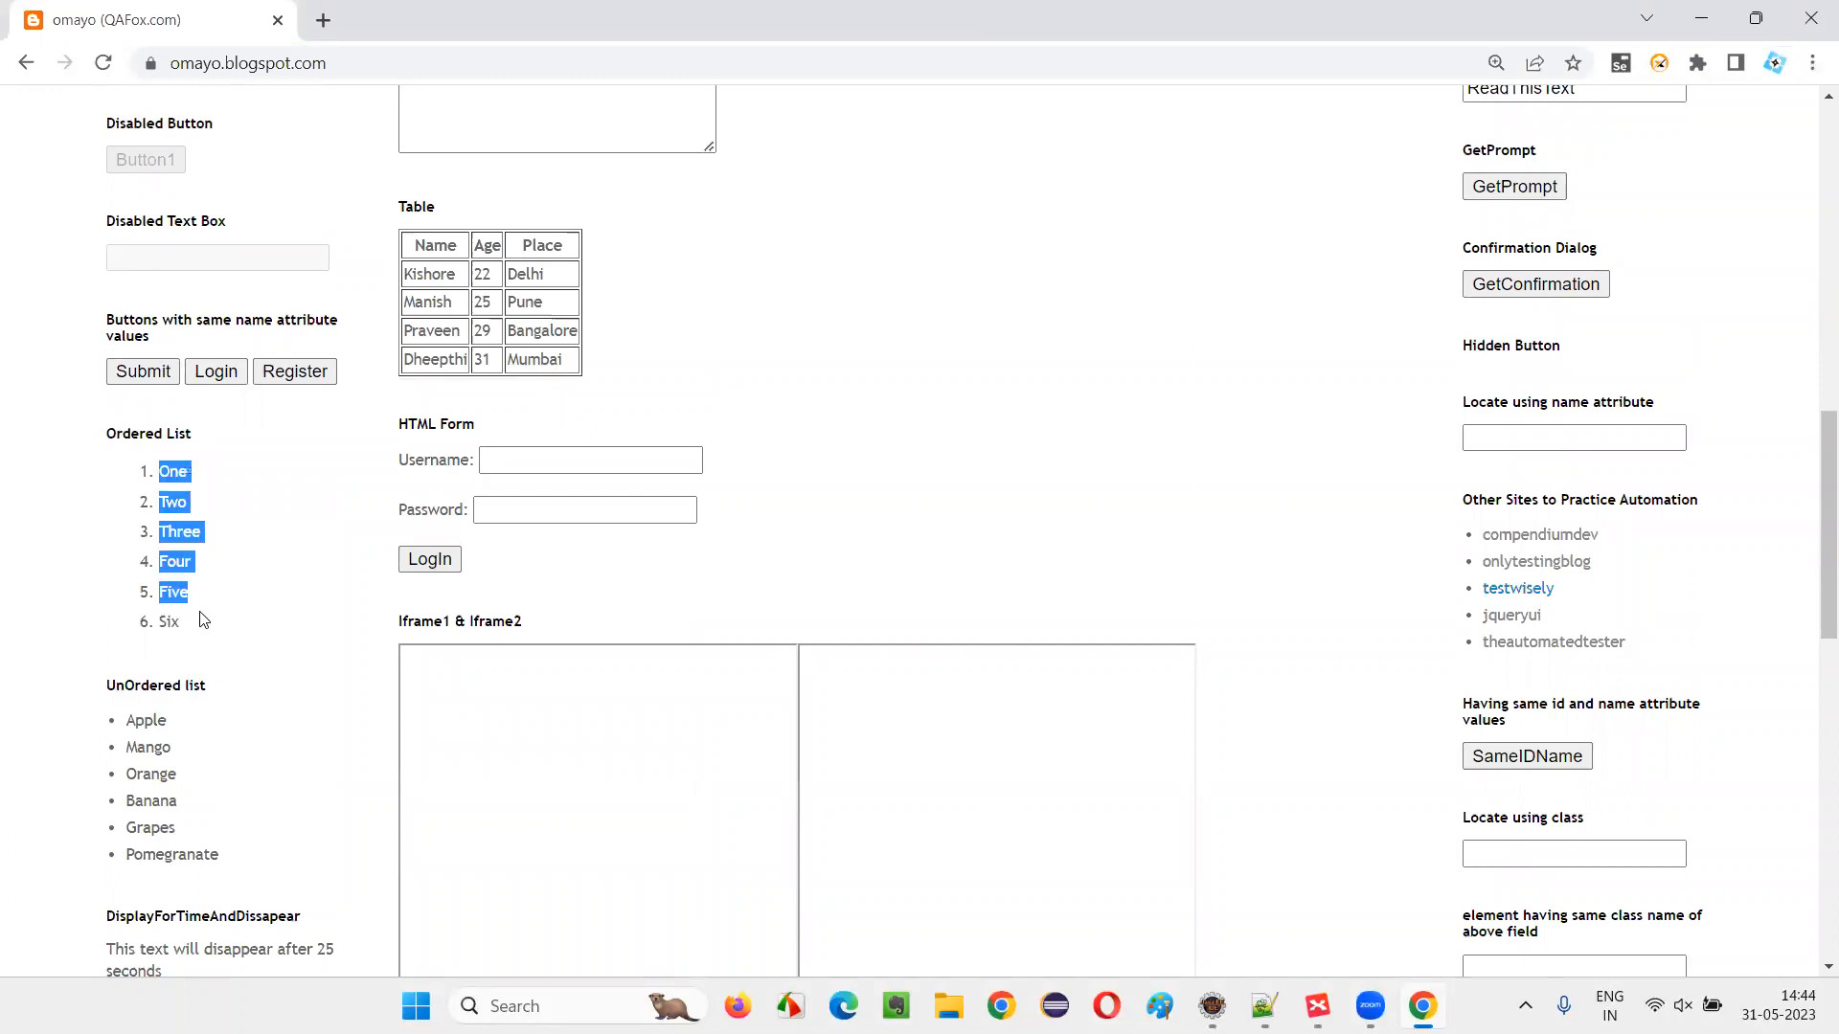
scroll(down, 3)
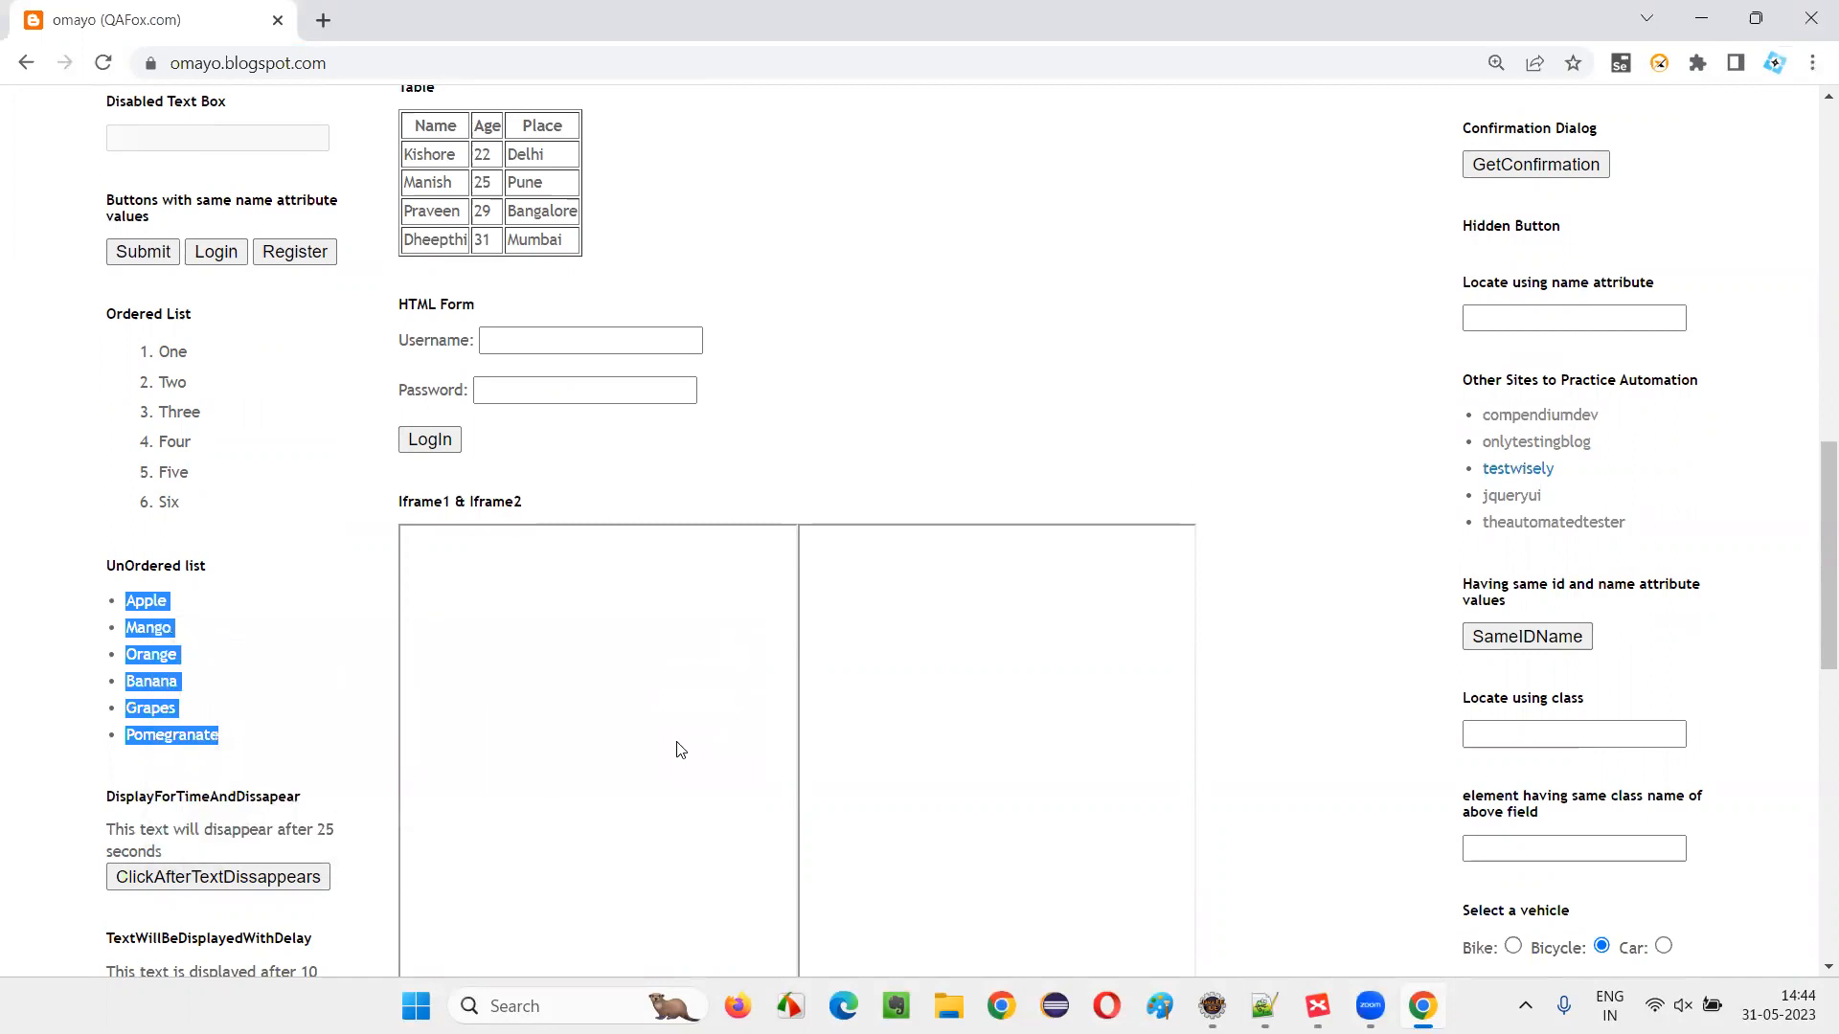
- Search DevTools Elements with XPath //h2[text()='UnOrdered list'], matching the single heading
key(F12)
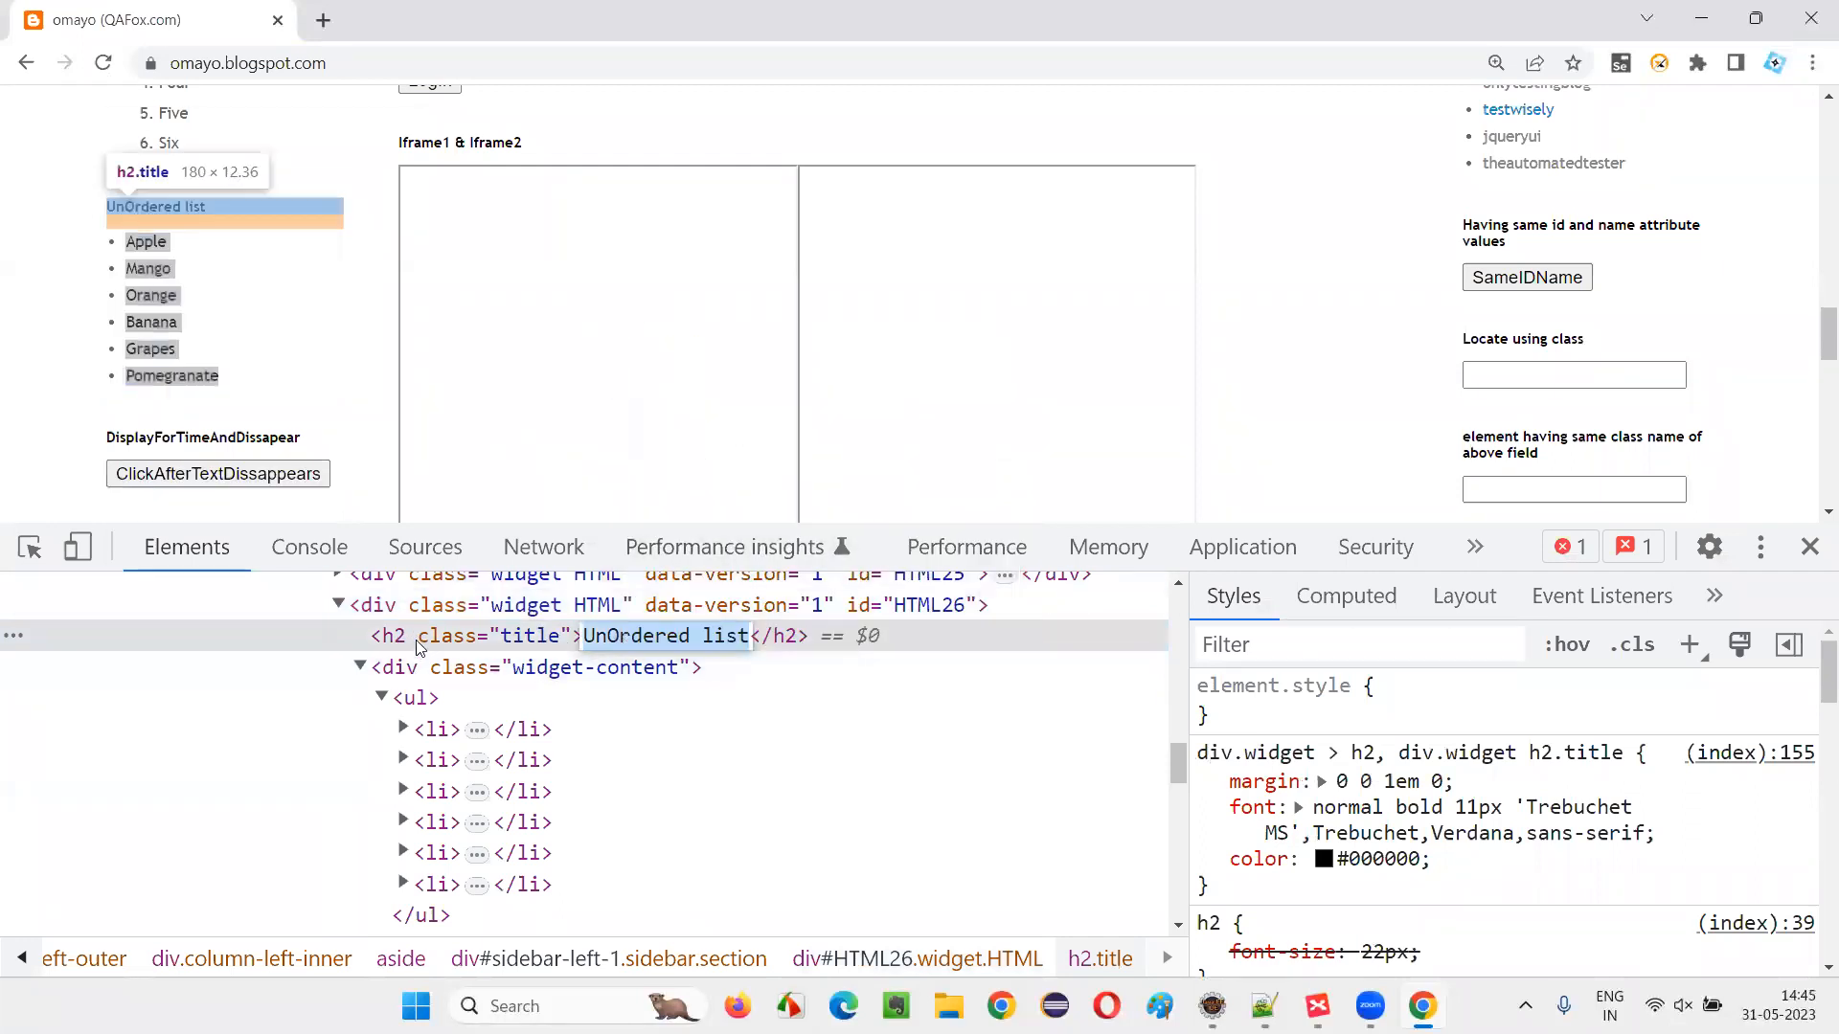
key(Ctrl+f)
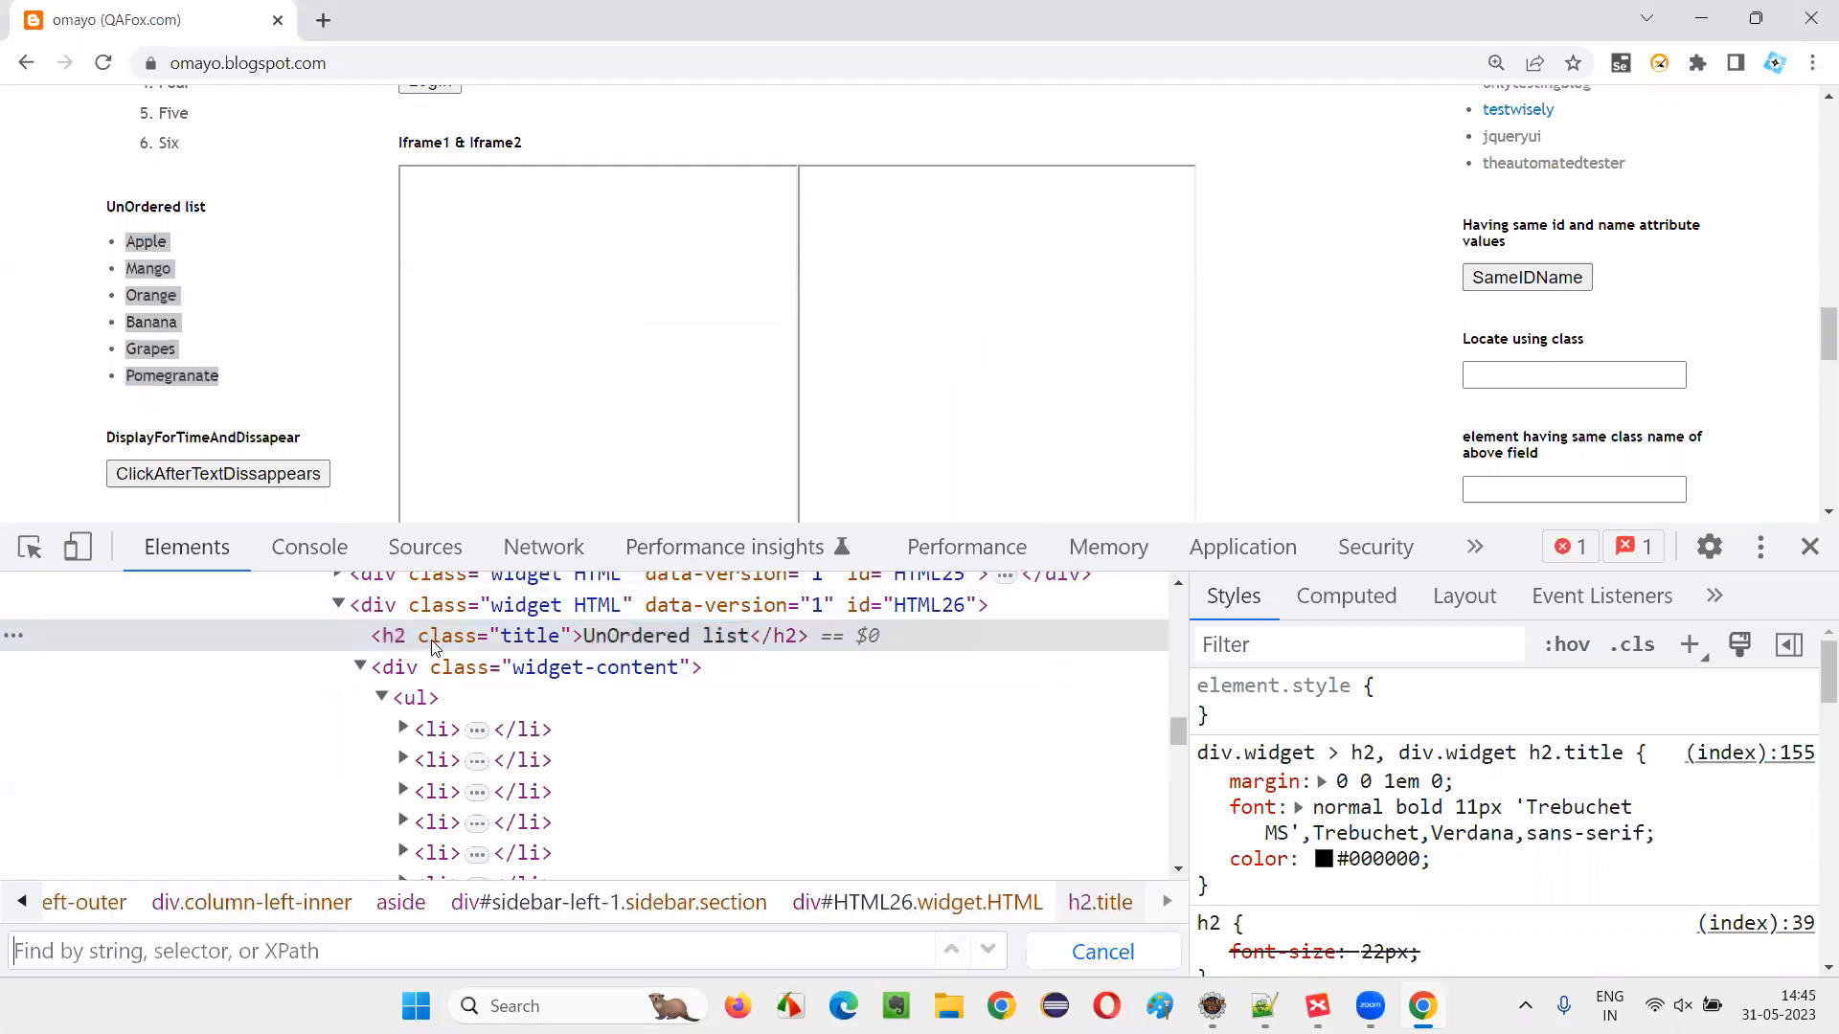
text(//h2[text()='UnOrdered list)
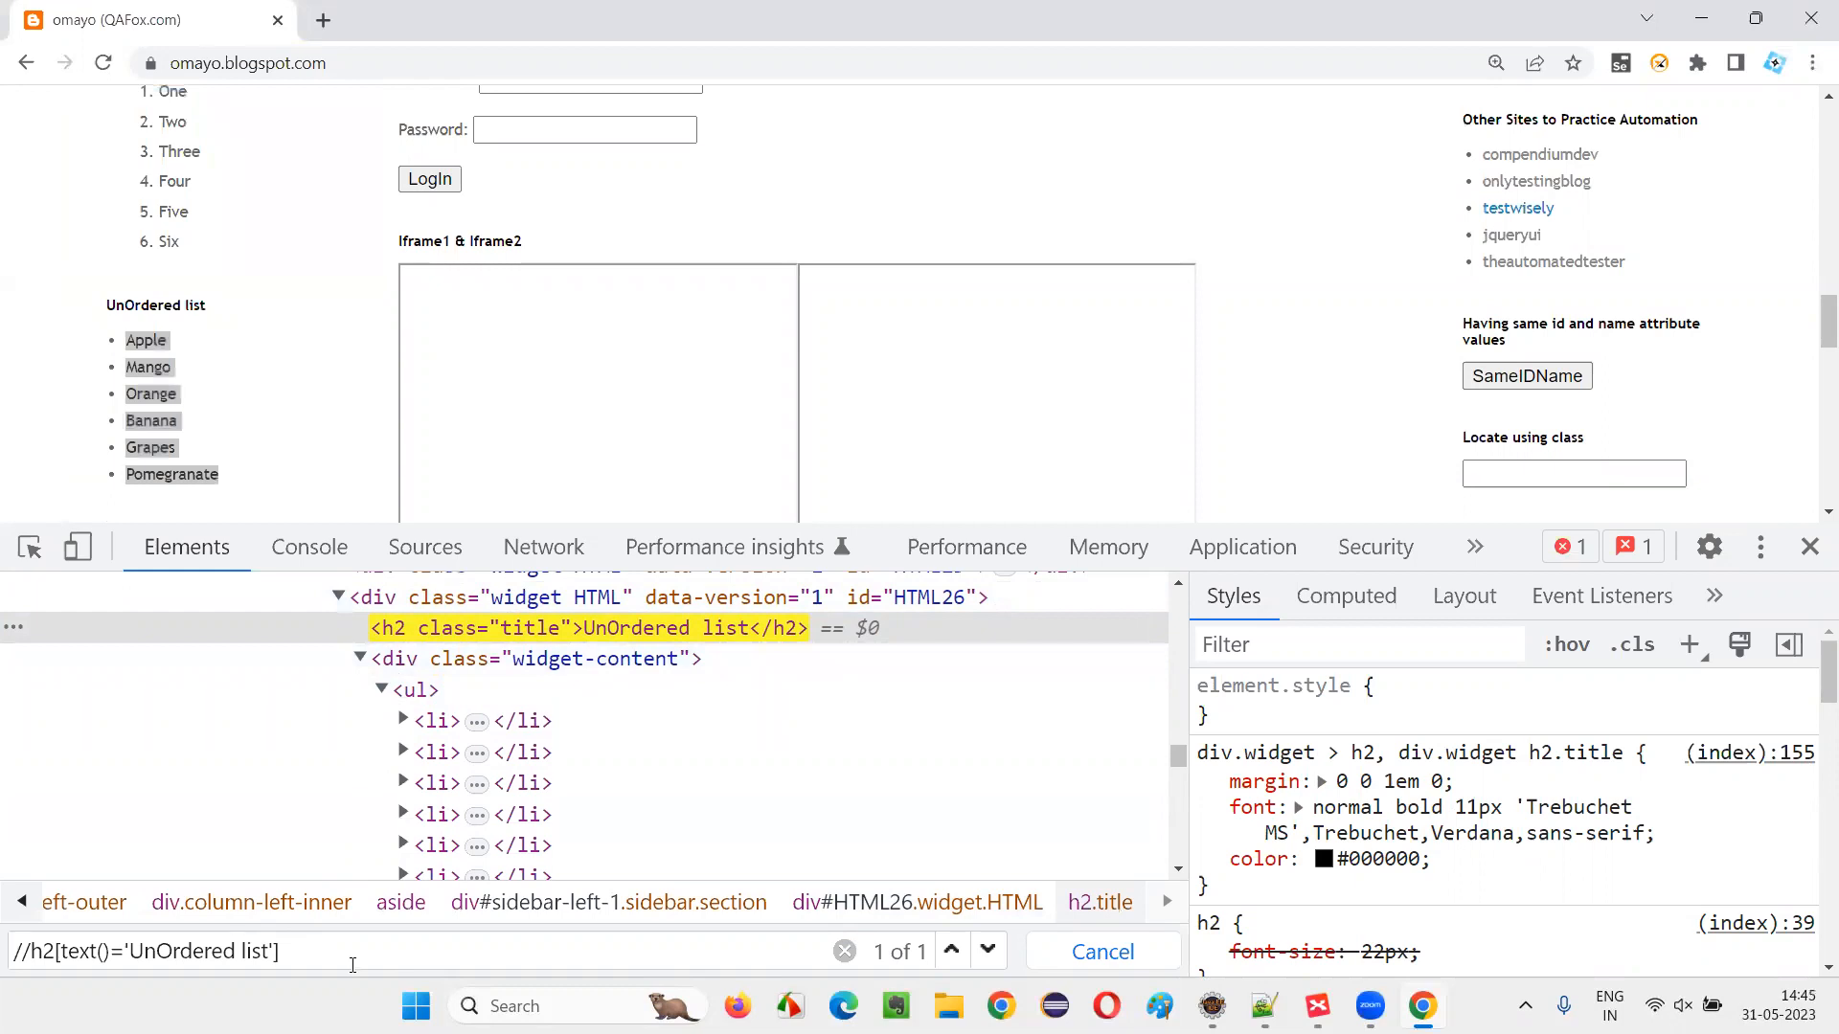
- Extend the XPath with /following-sibling::div//li to match six items and step to match 3, Orange
text(/following-sibling::div)
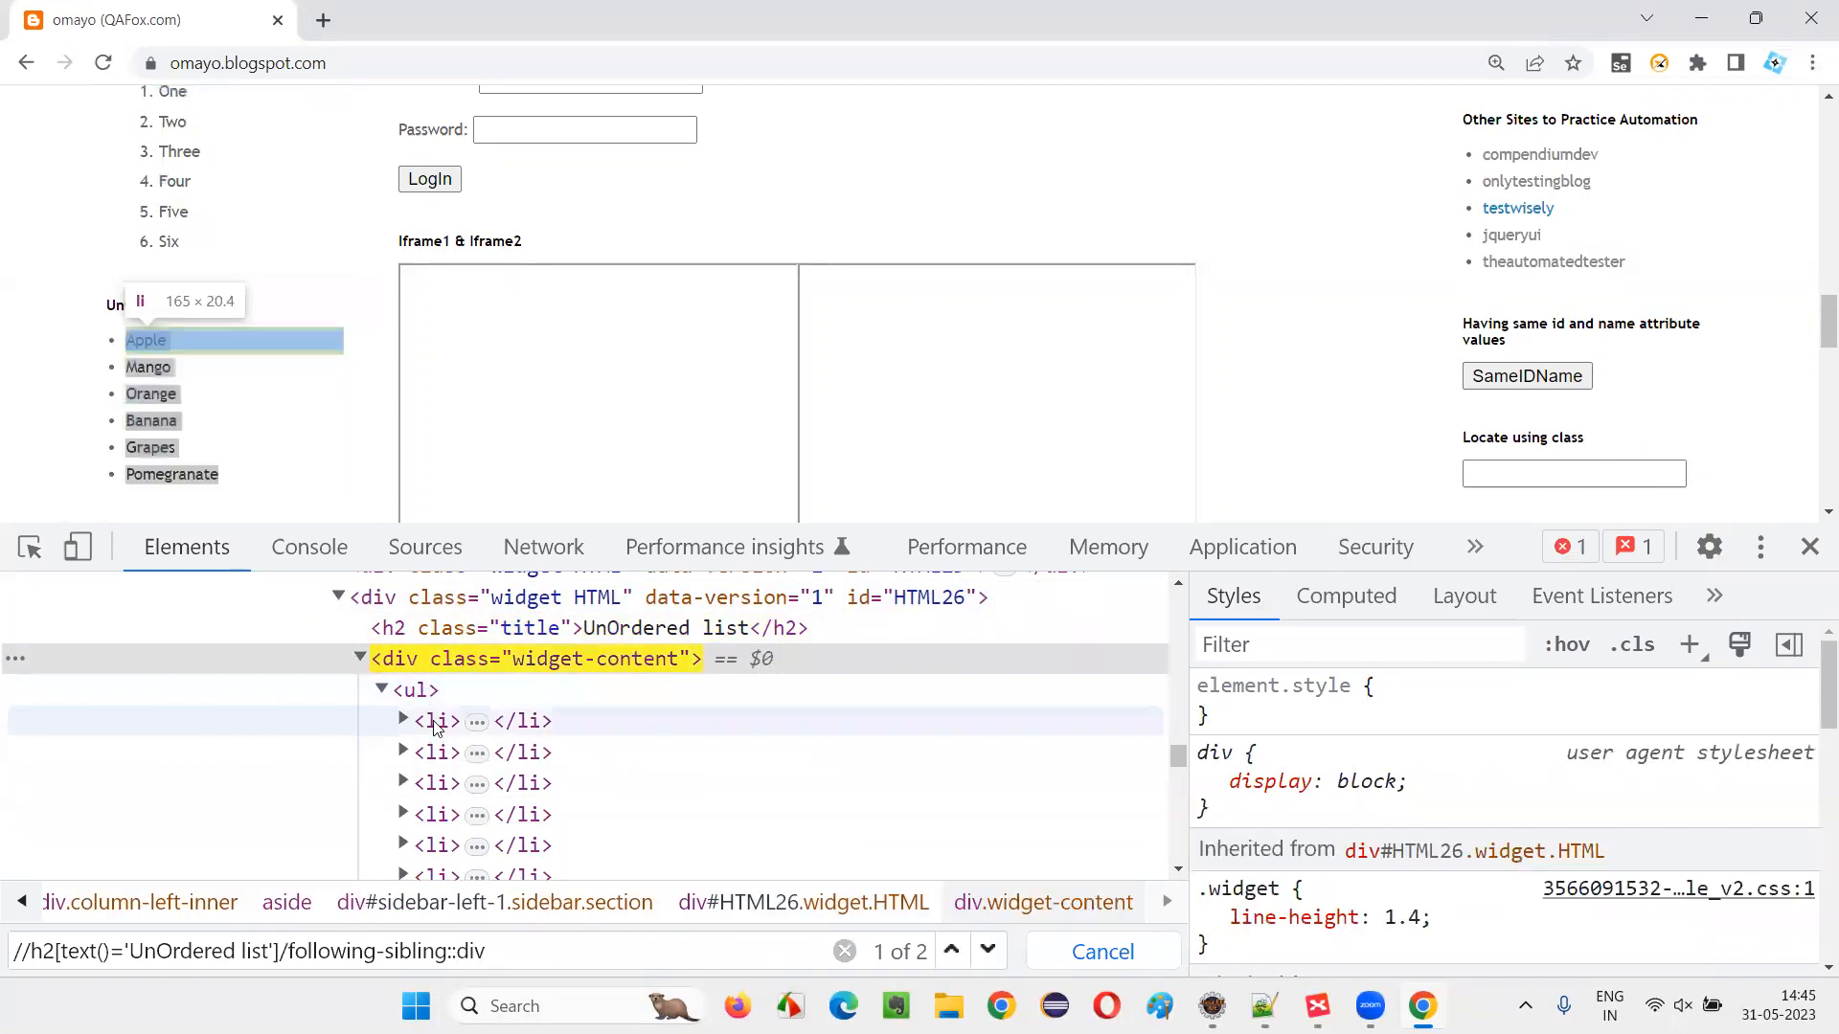
text(//kiu)
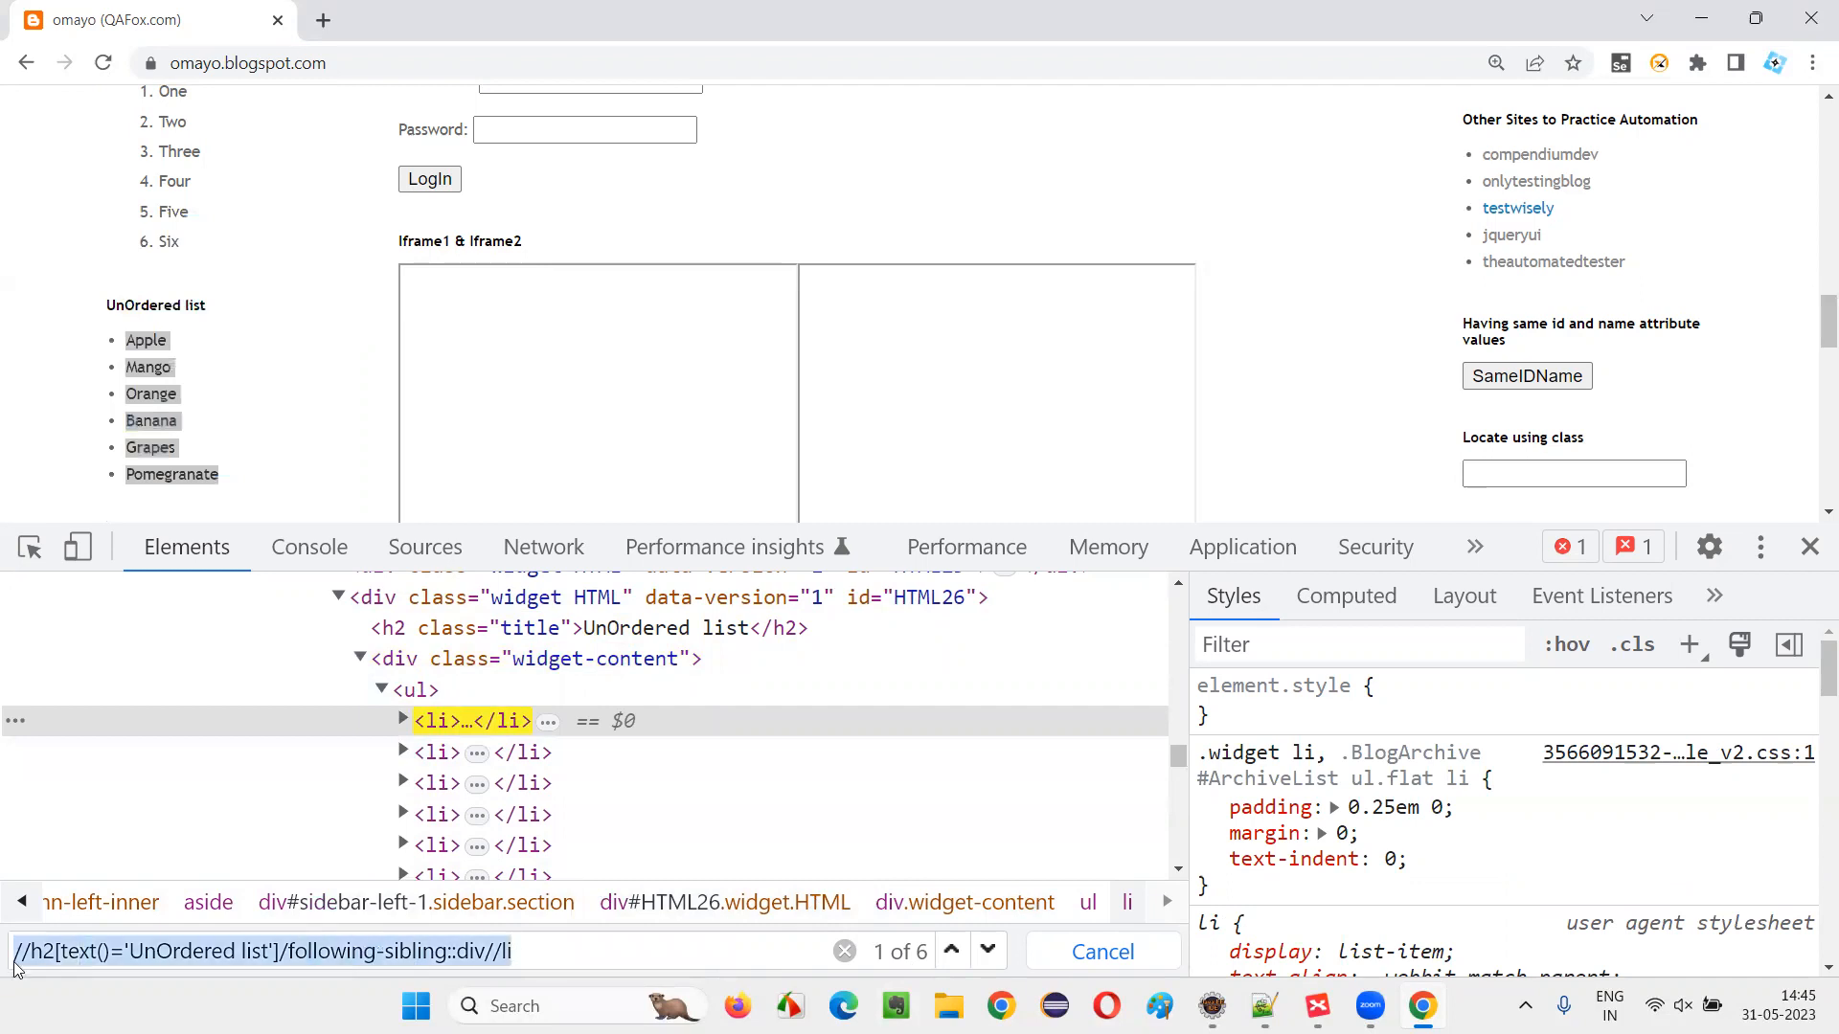
mouse_move(159, 431)
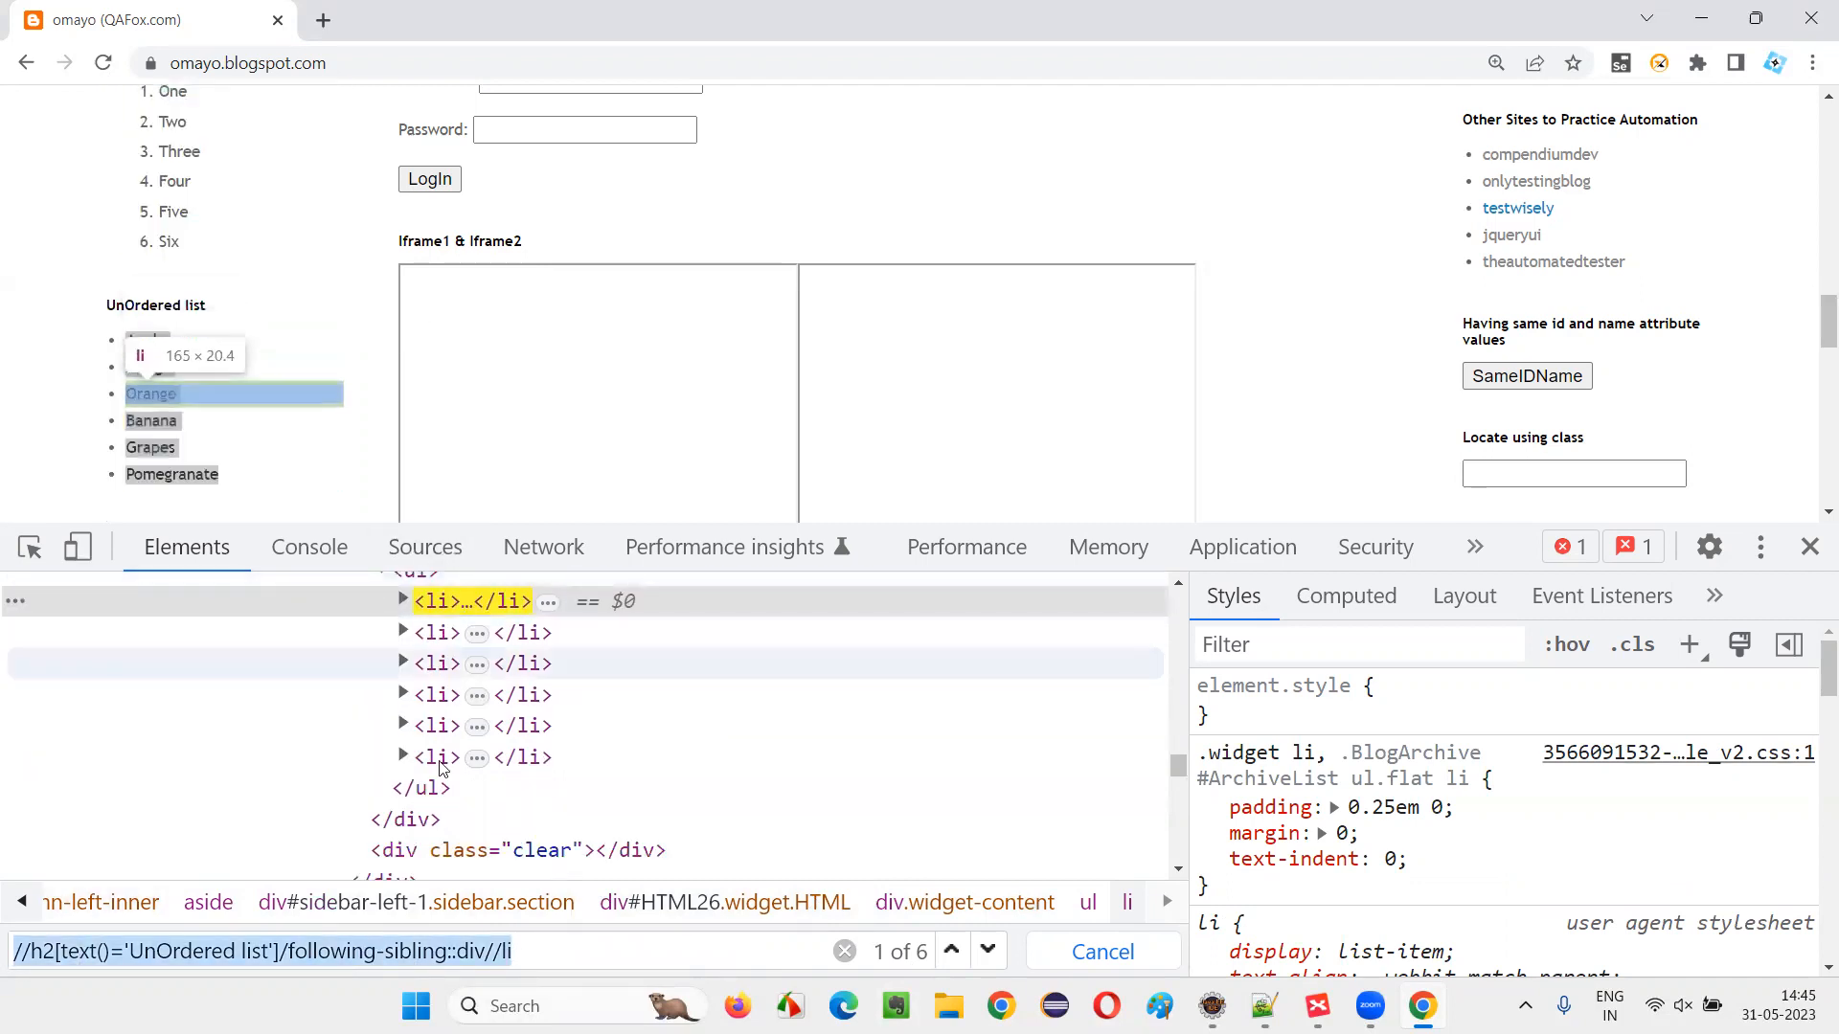
click(989, 952)
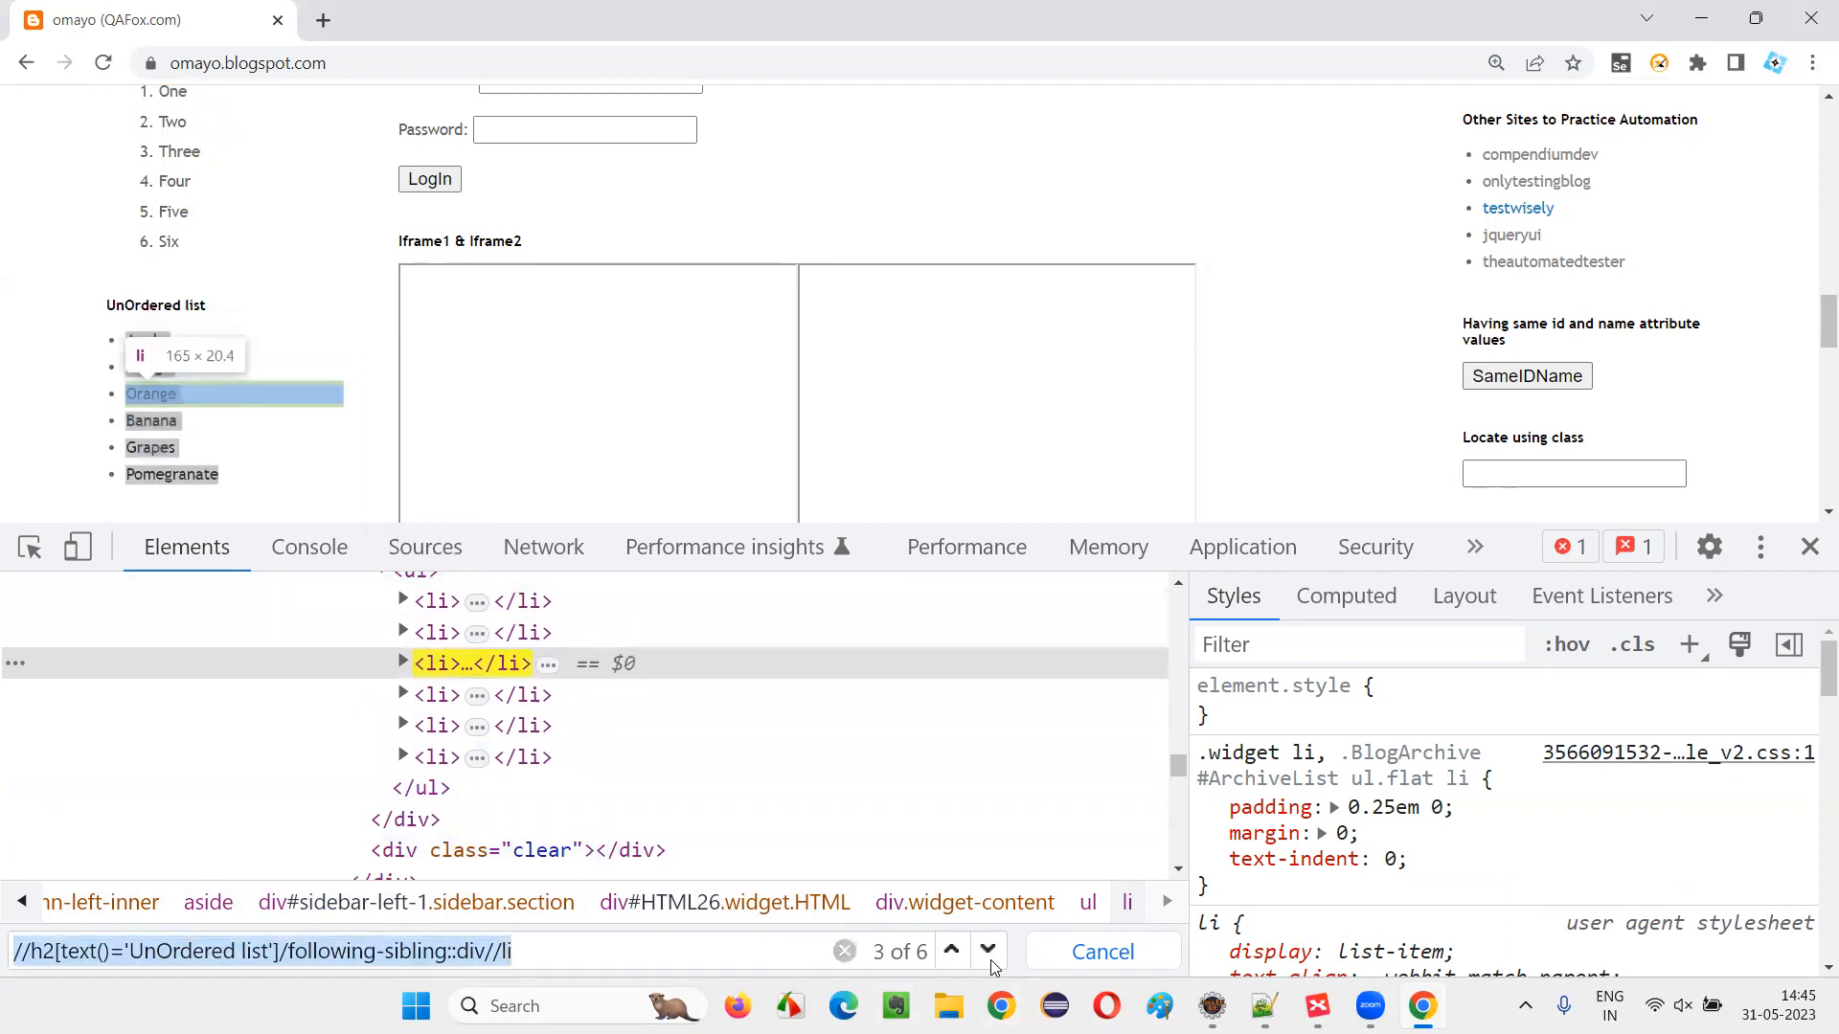
- Step once more through the XPath matches before returning to the XMind map
click(986, 952)
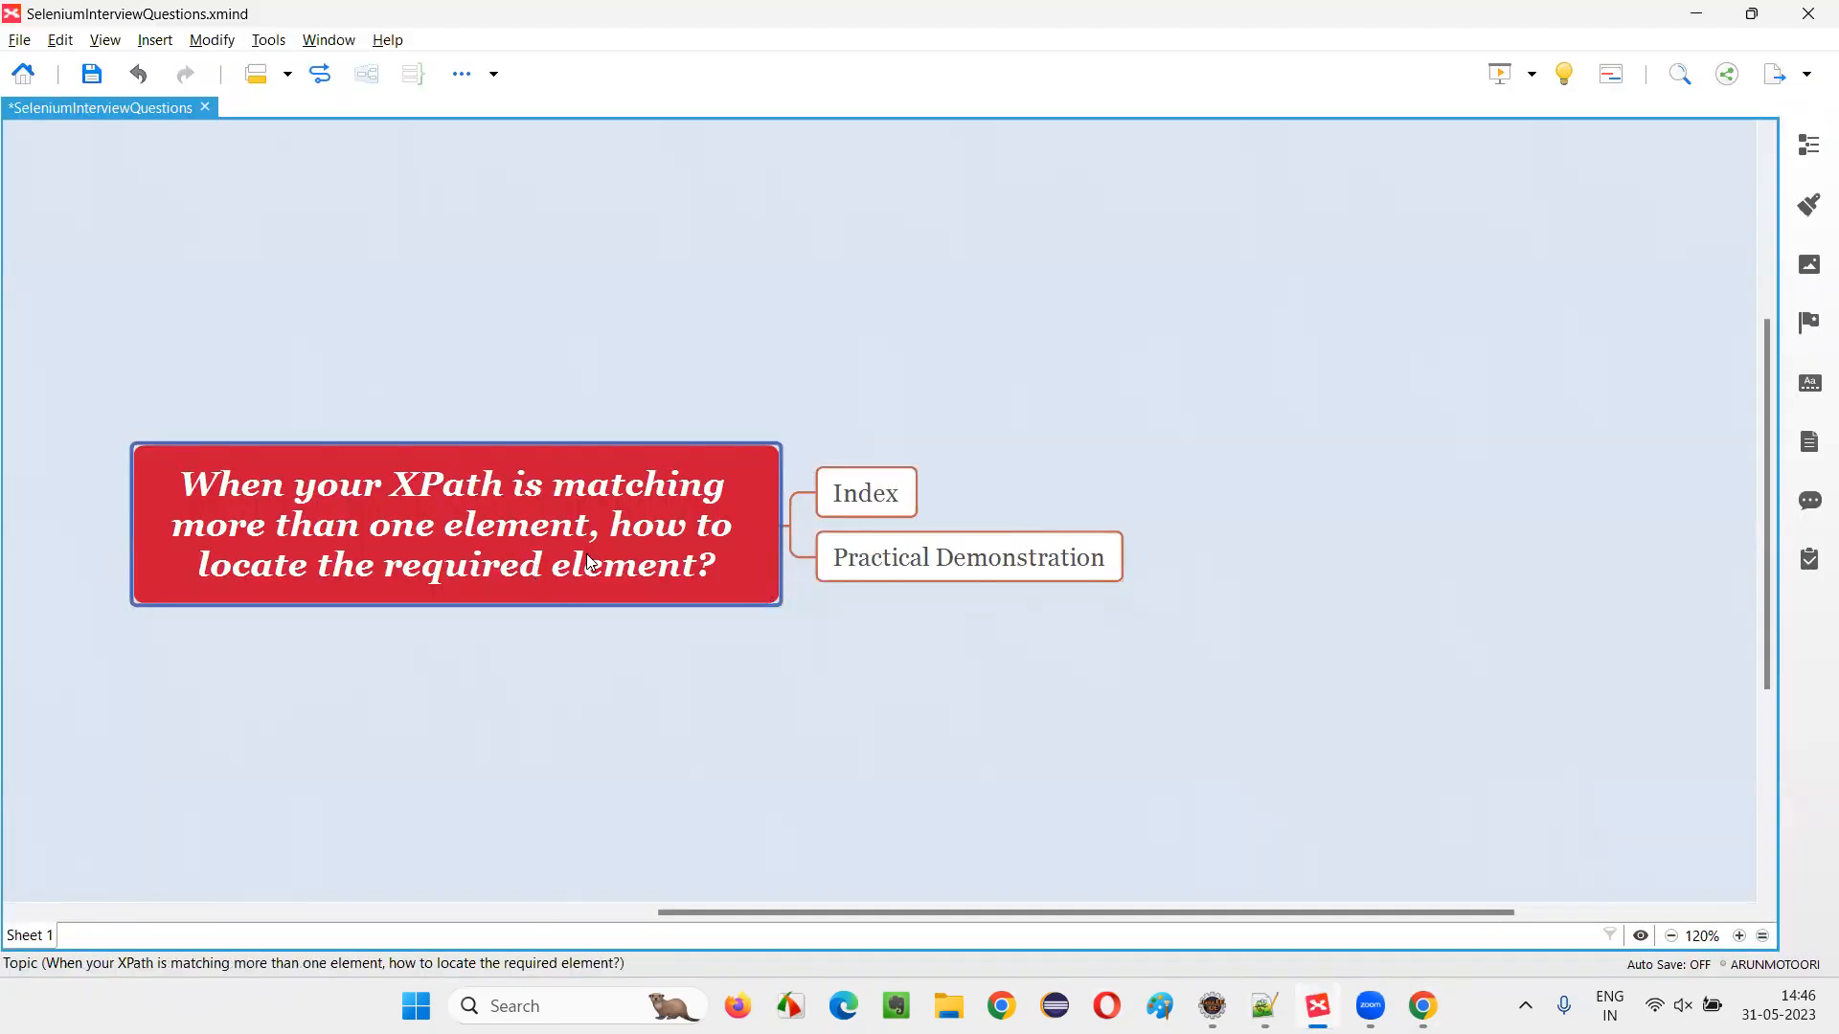
click(866, 492)
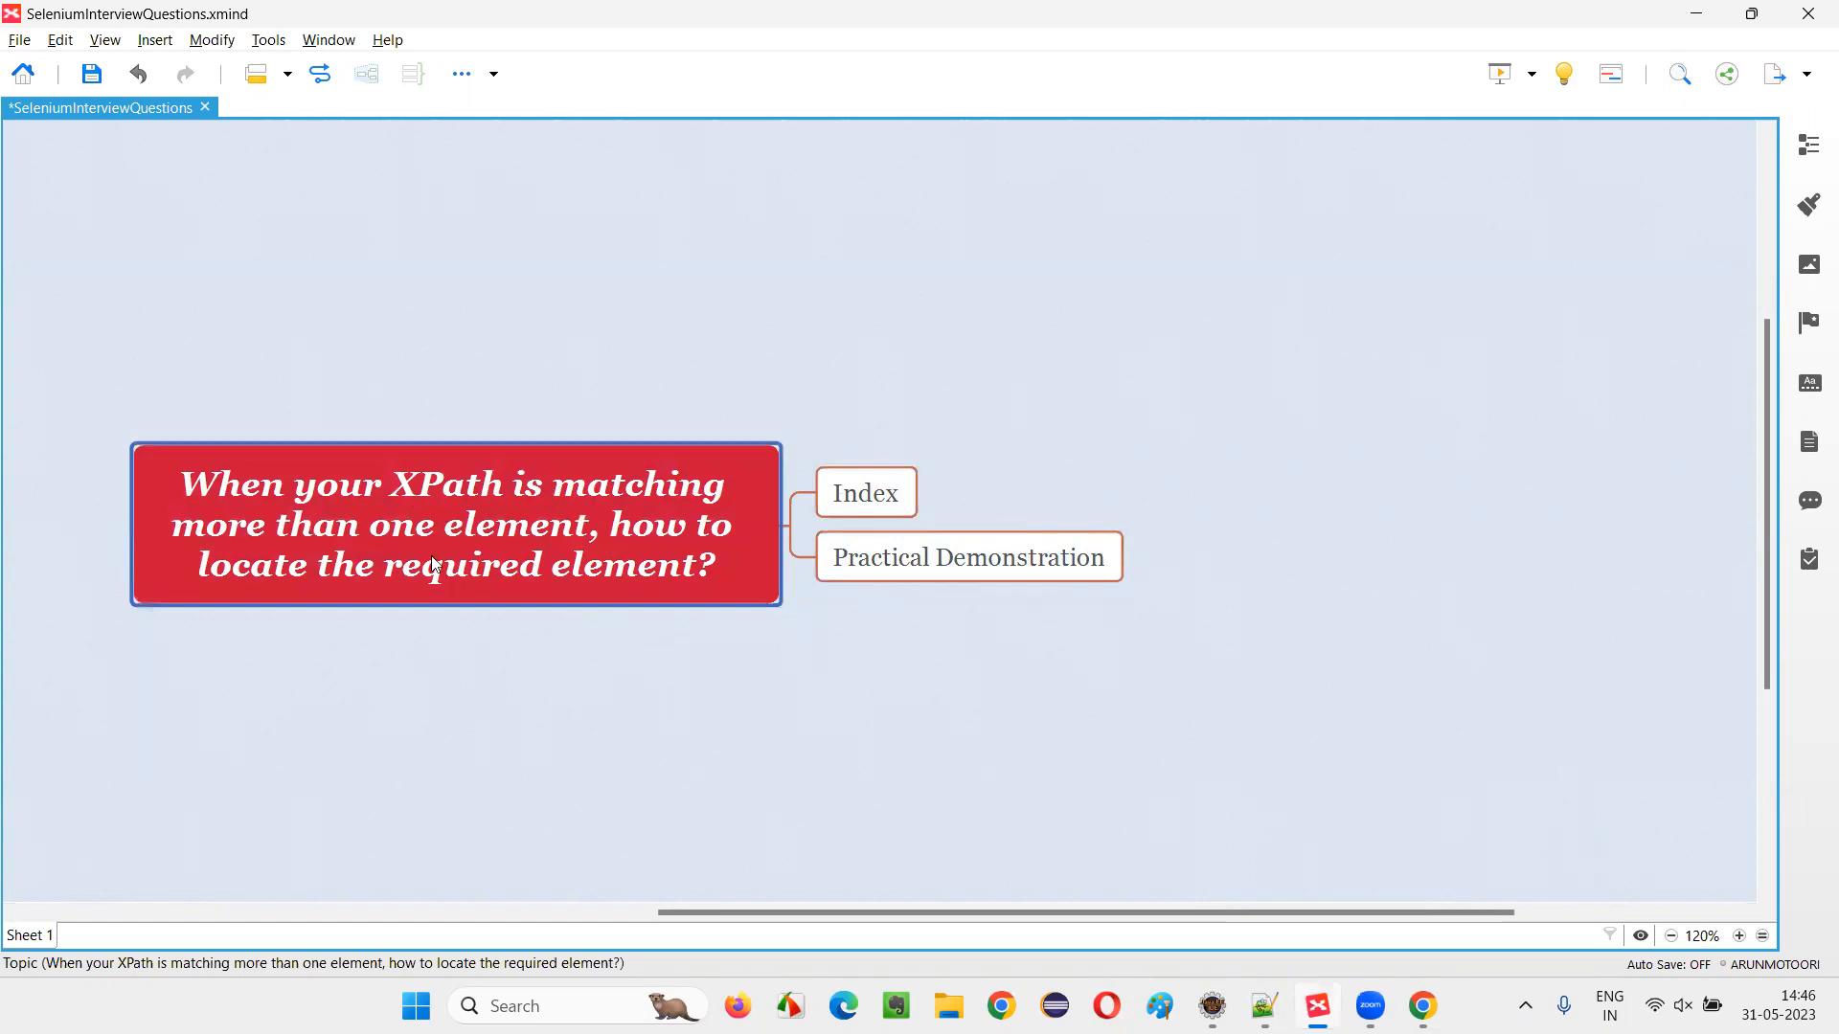
mouse_move(634, 592)
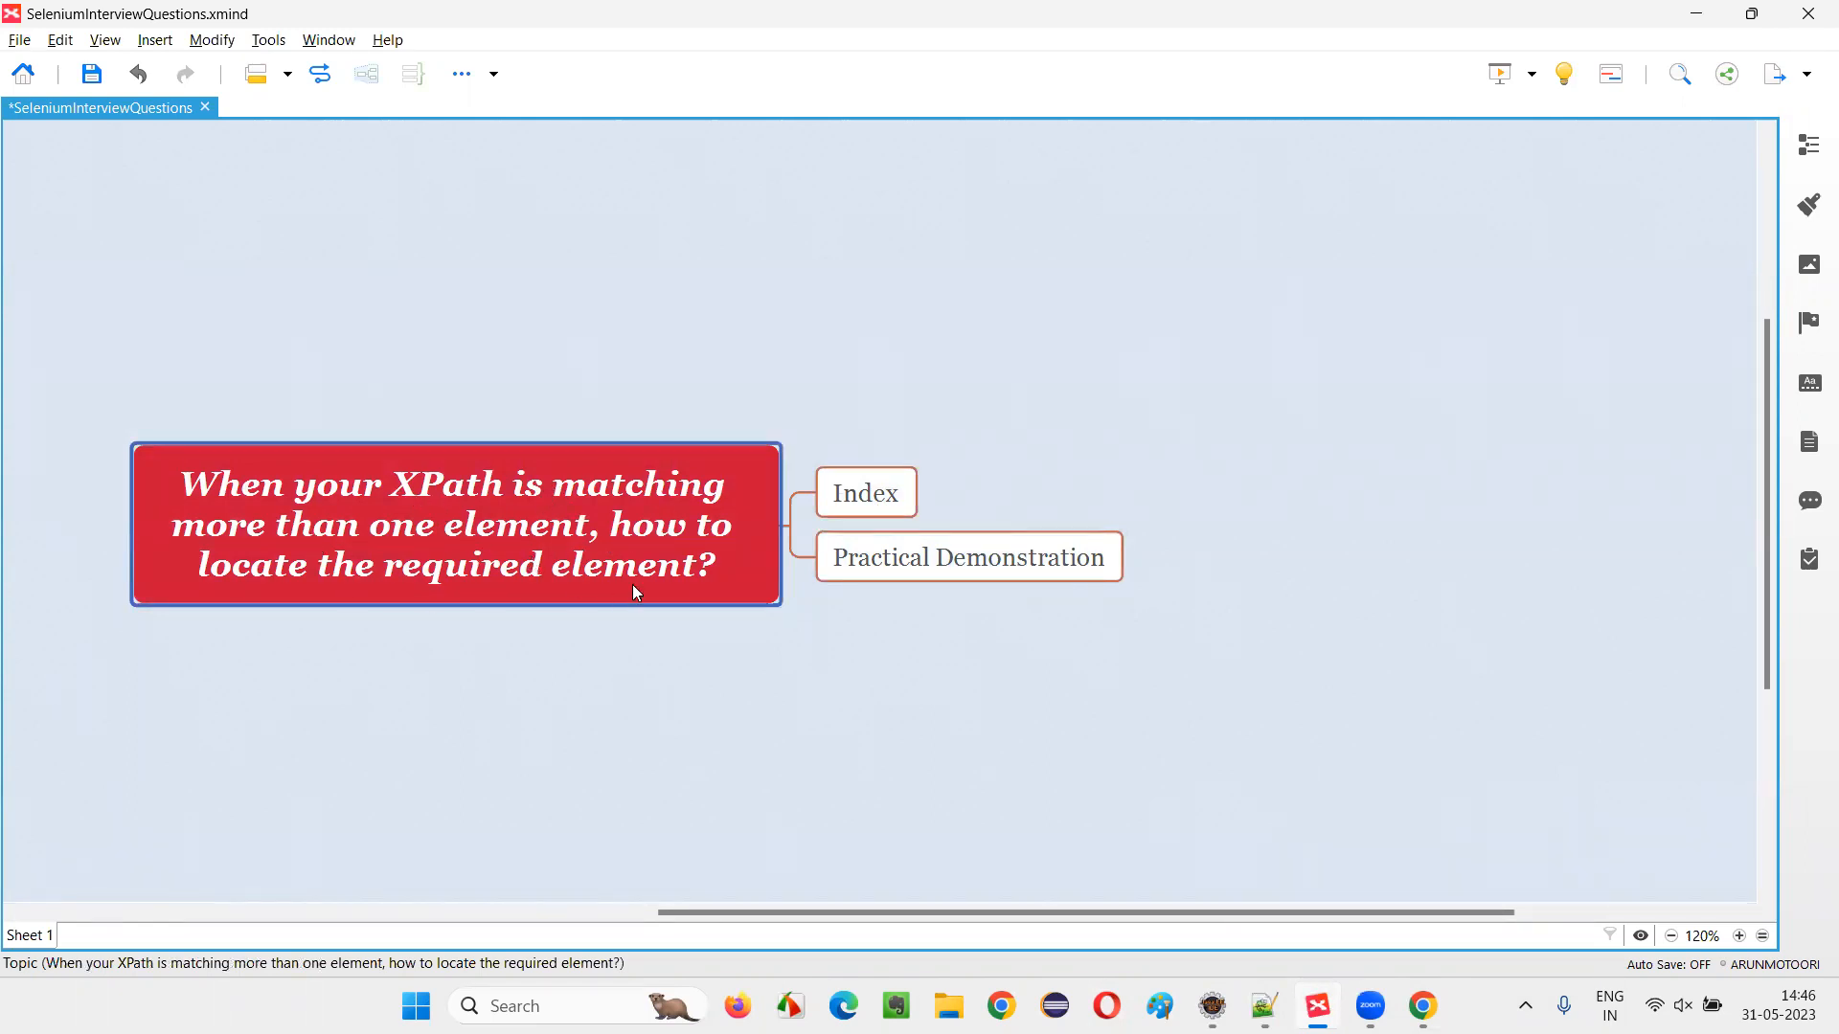
click(866, 492)
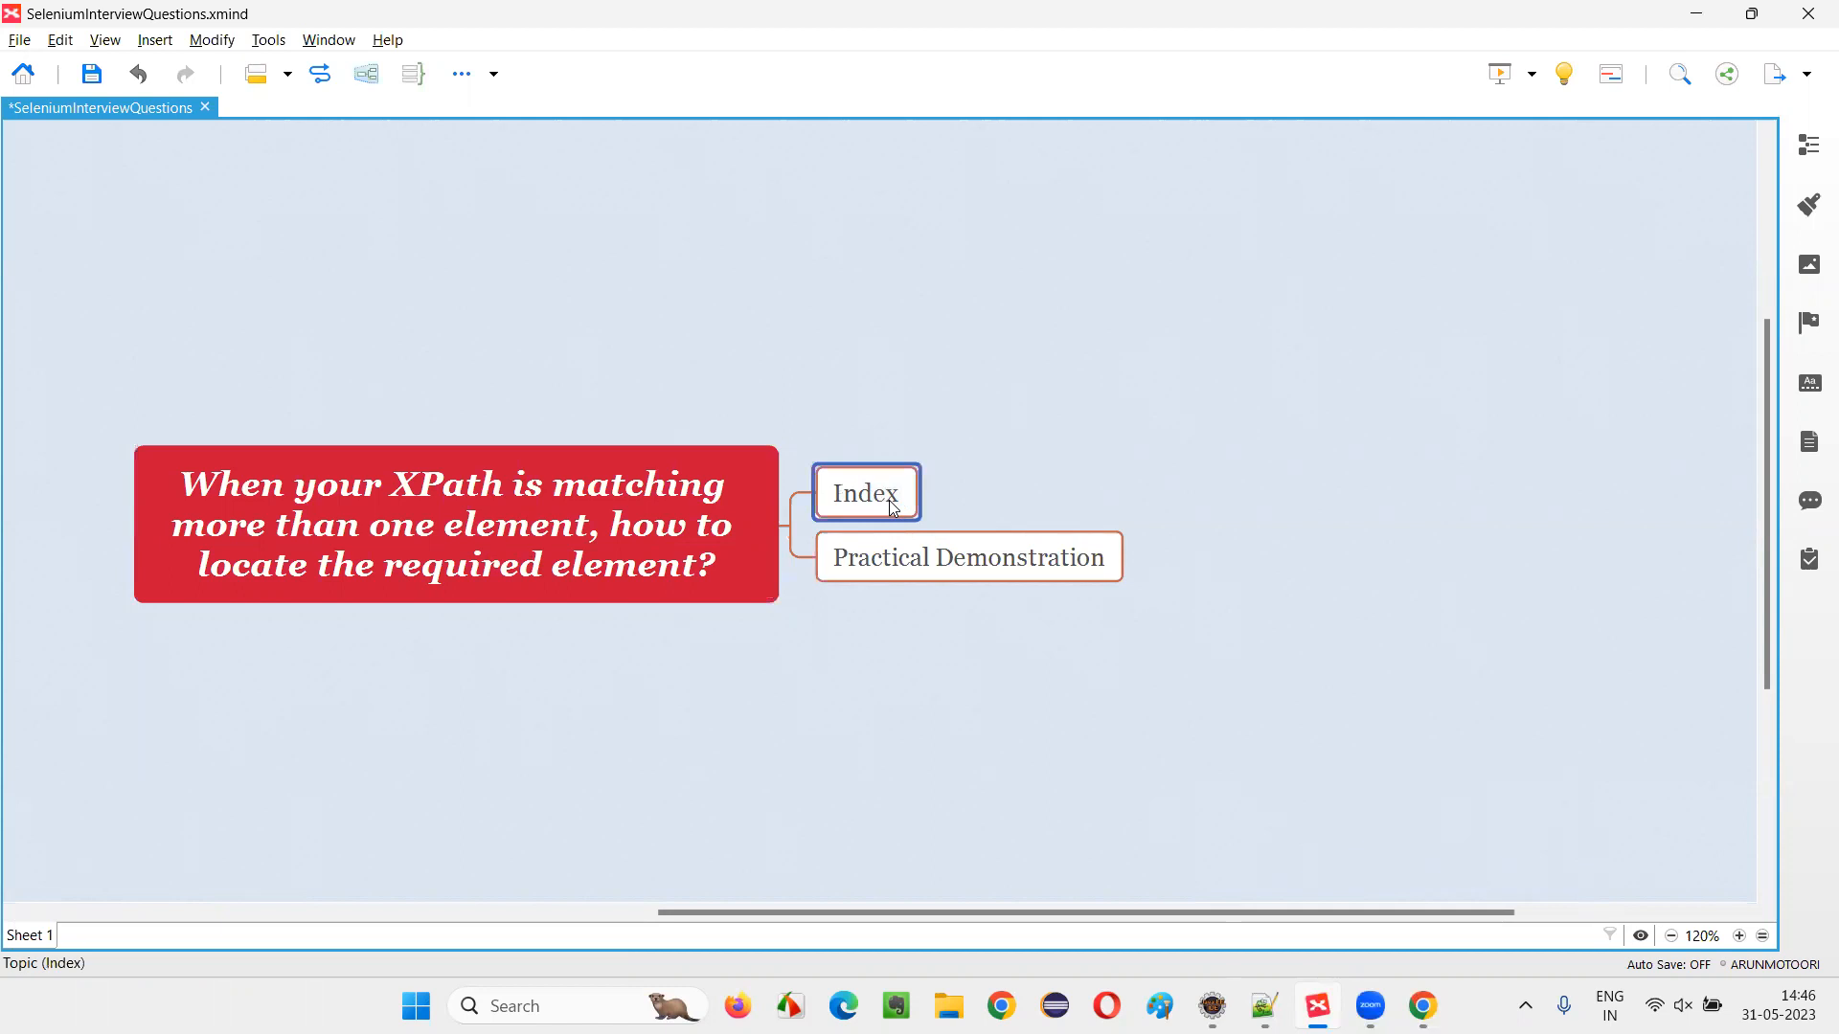
click(456, 524)
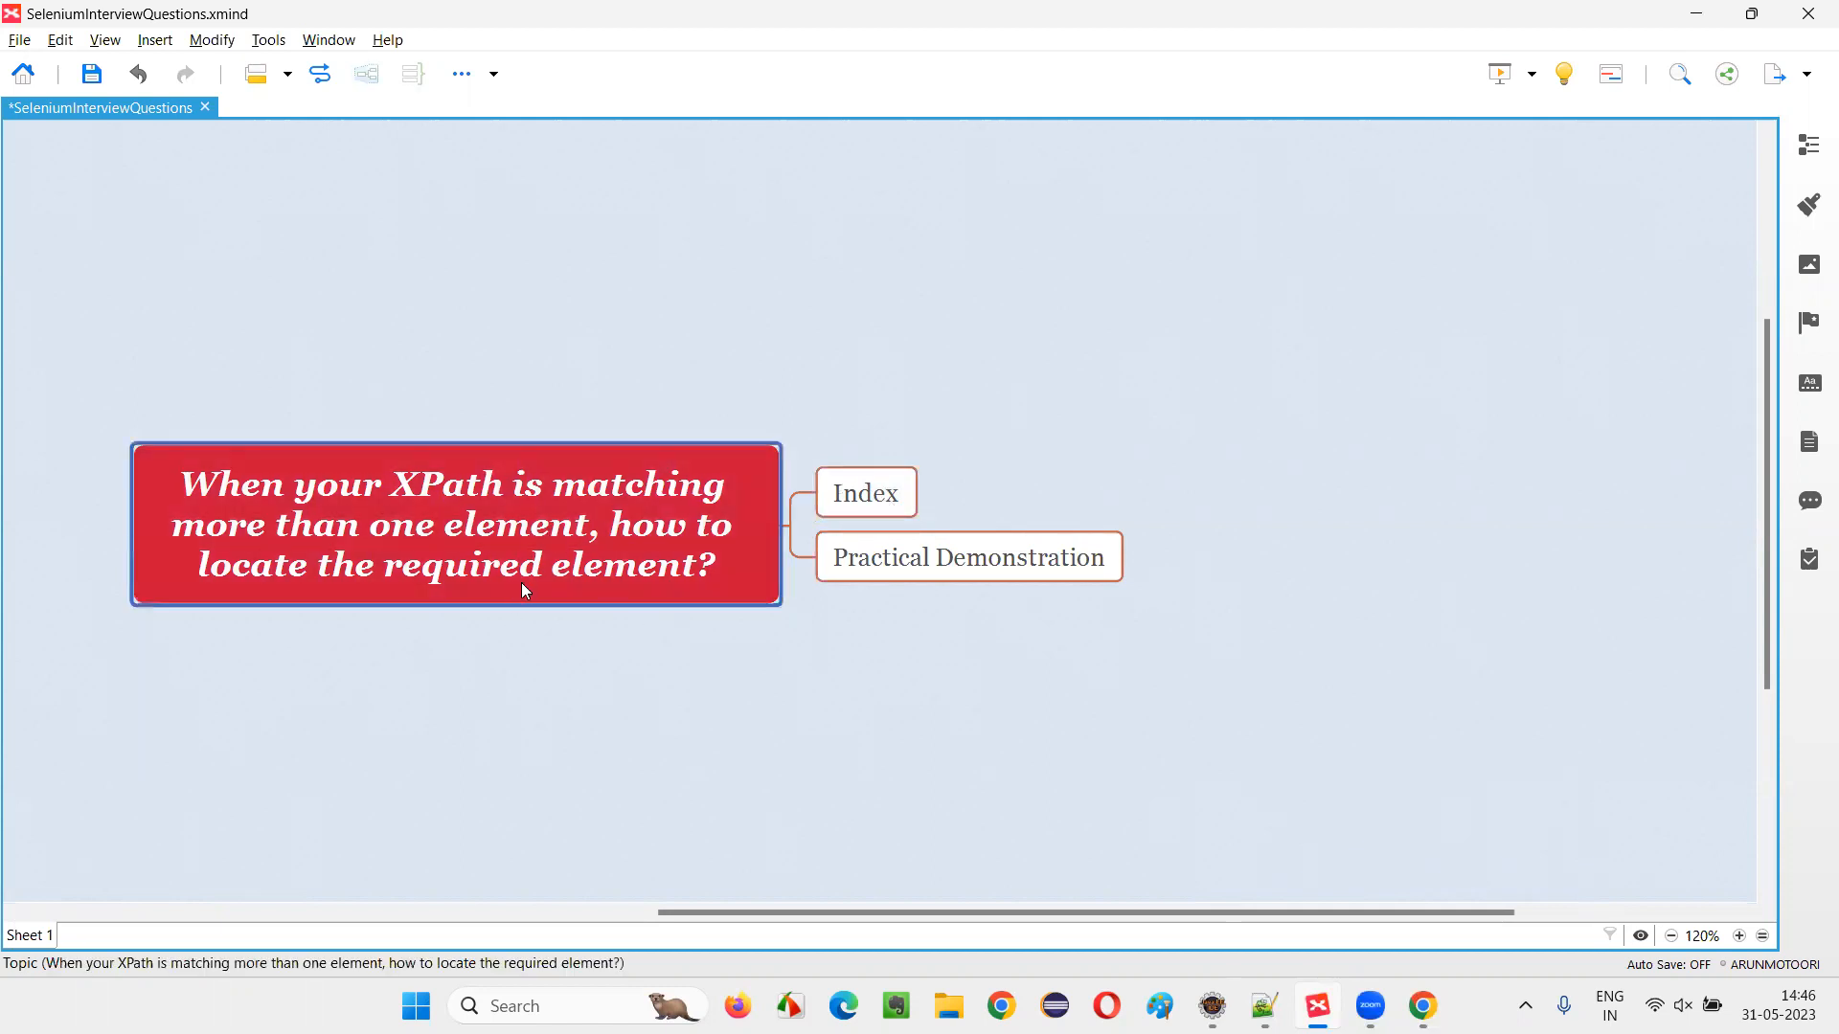
click(866, 493)
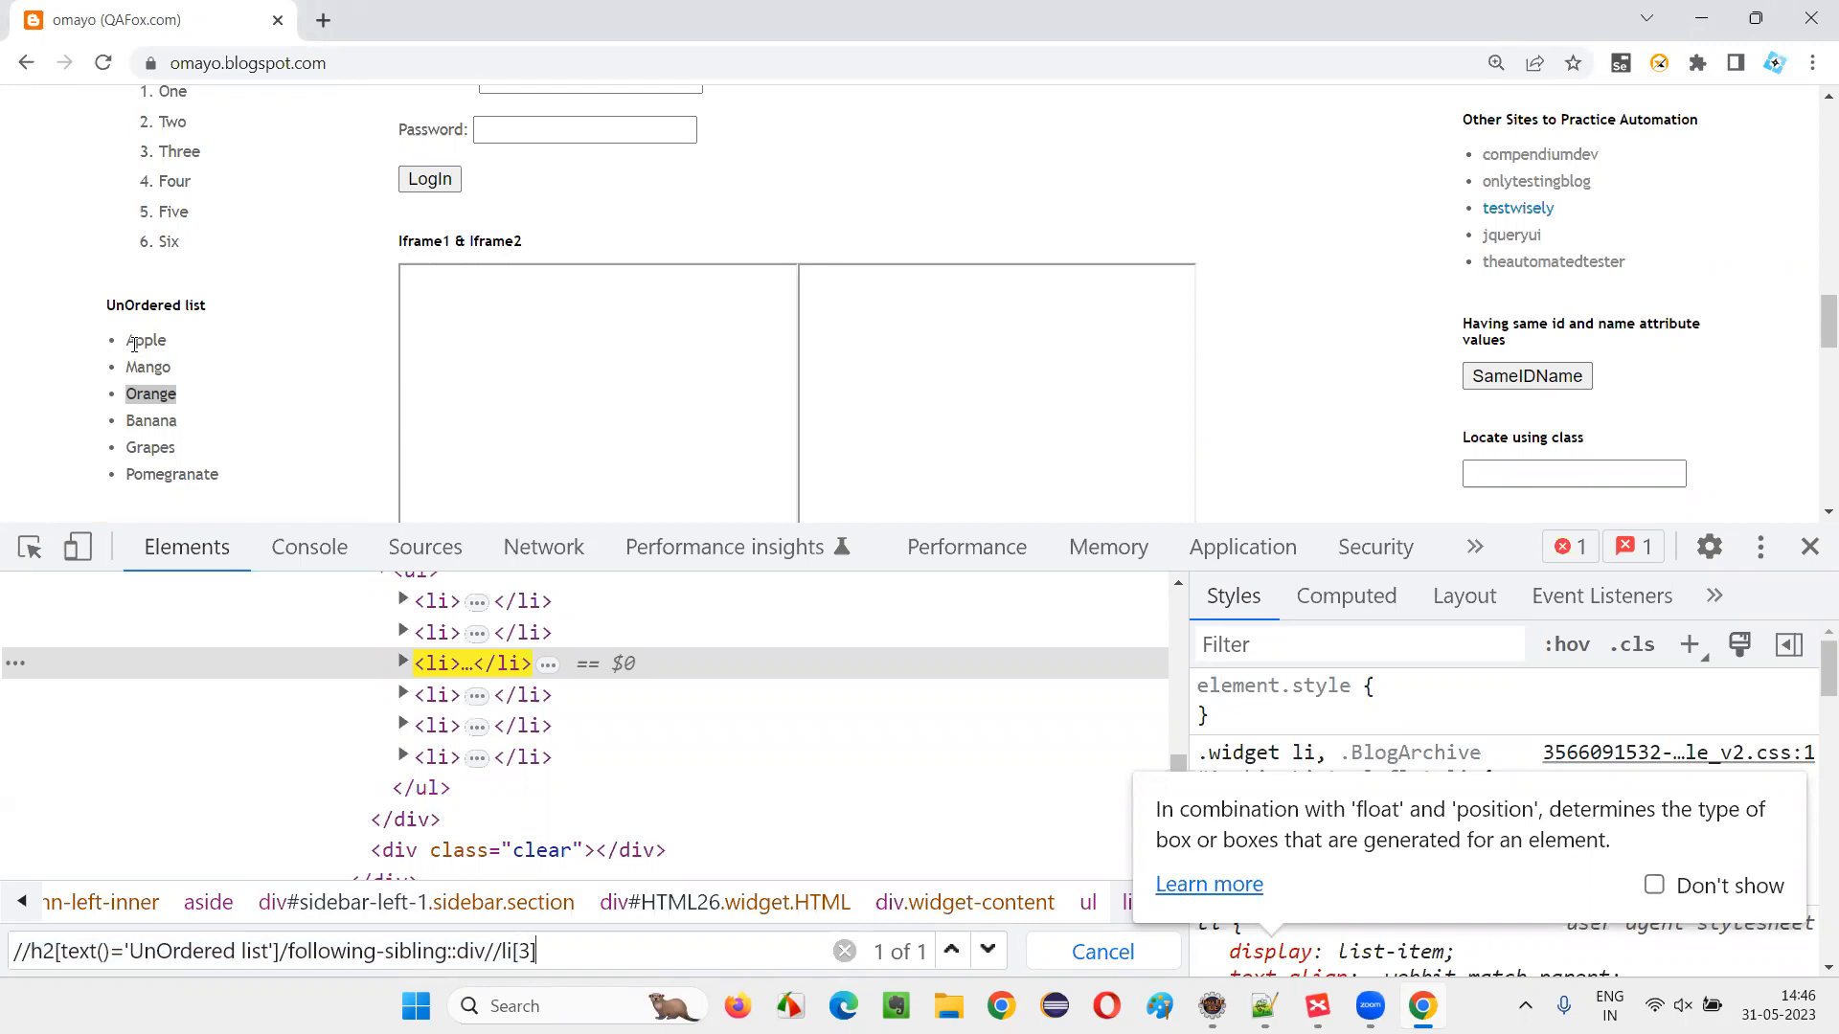
- Narrow the XPath with index [3] to the single Orange match and switch back to XMind
double_click(150, 393)
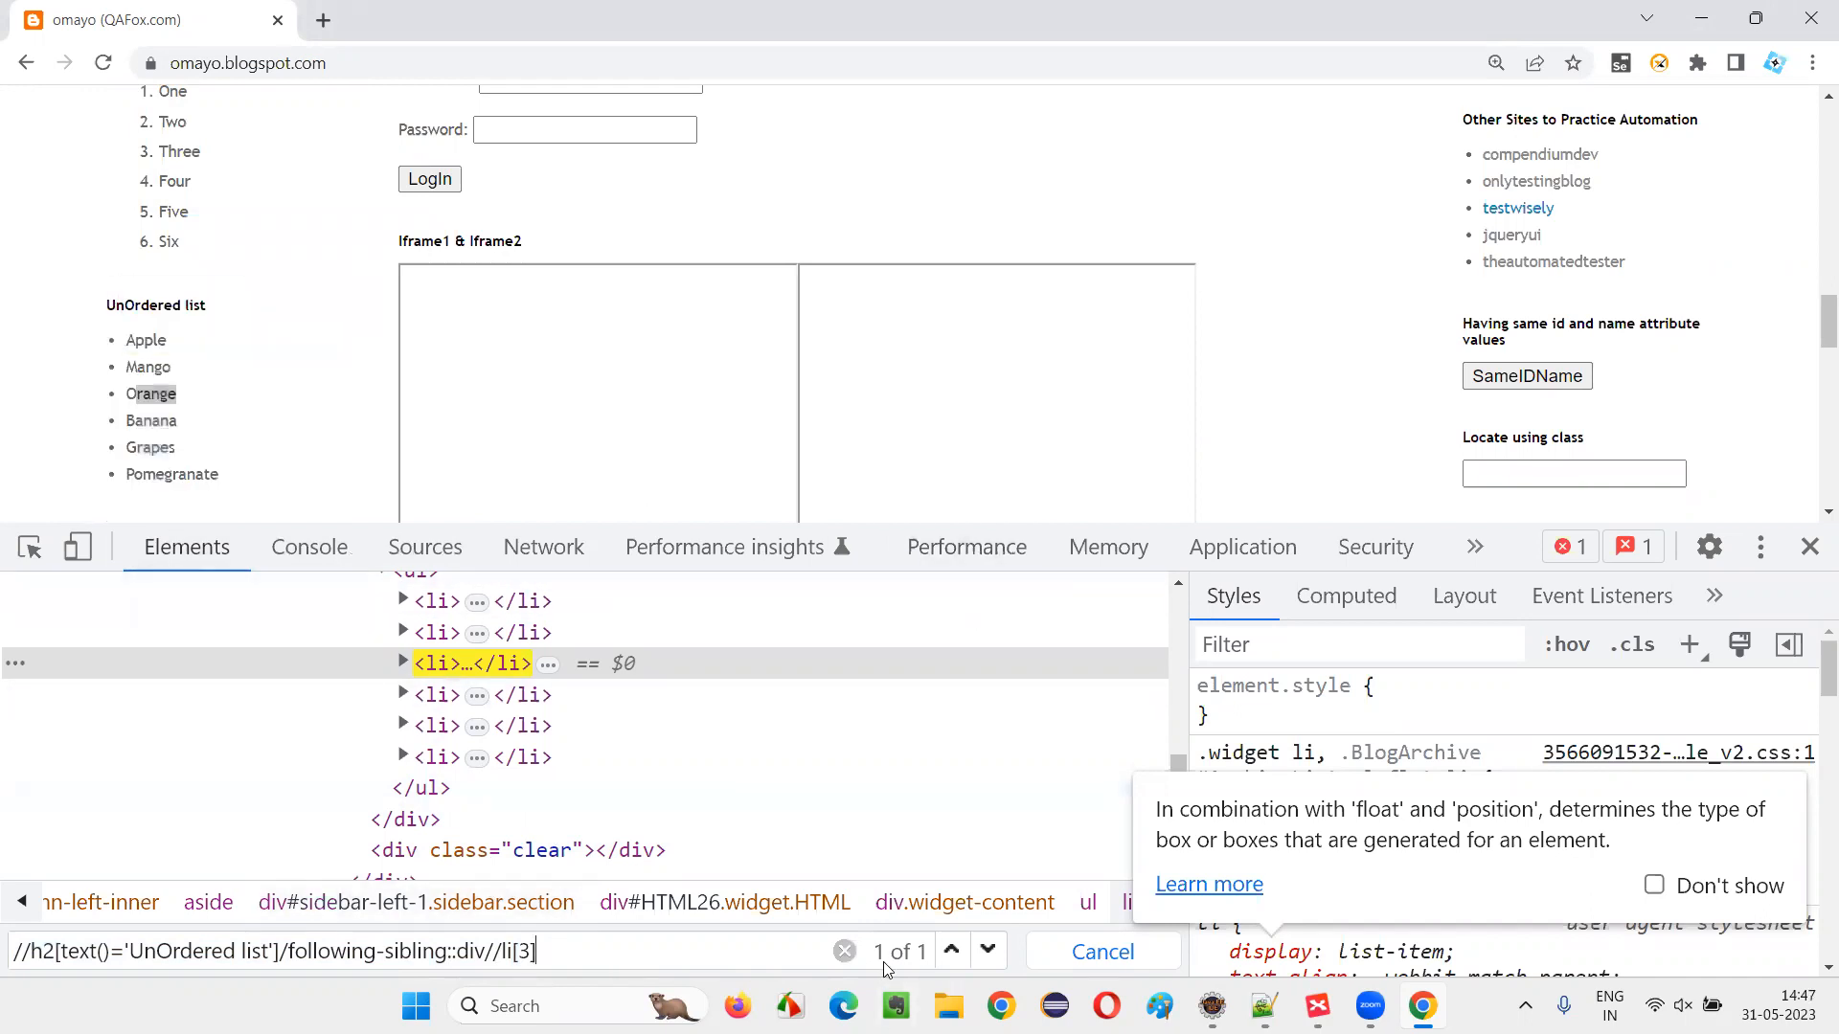
click(1316, 1005)
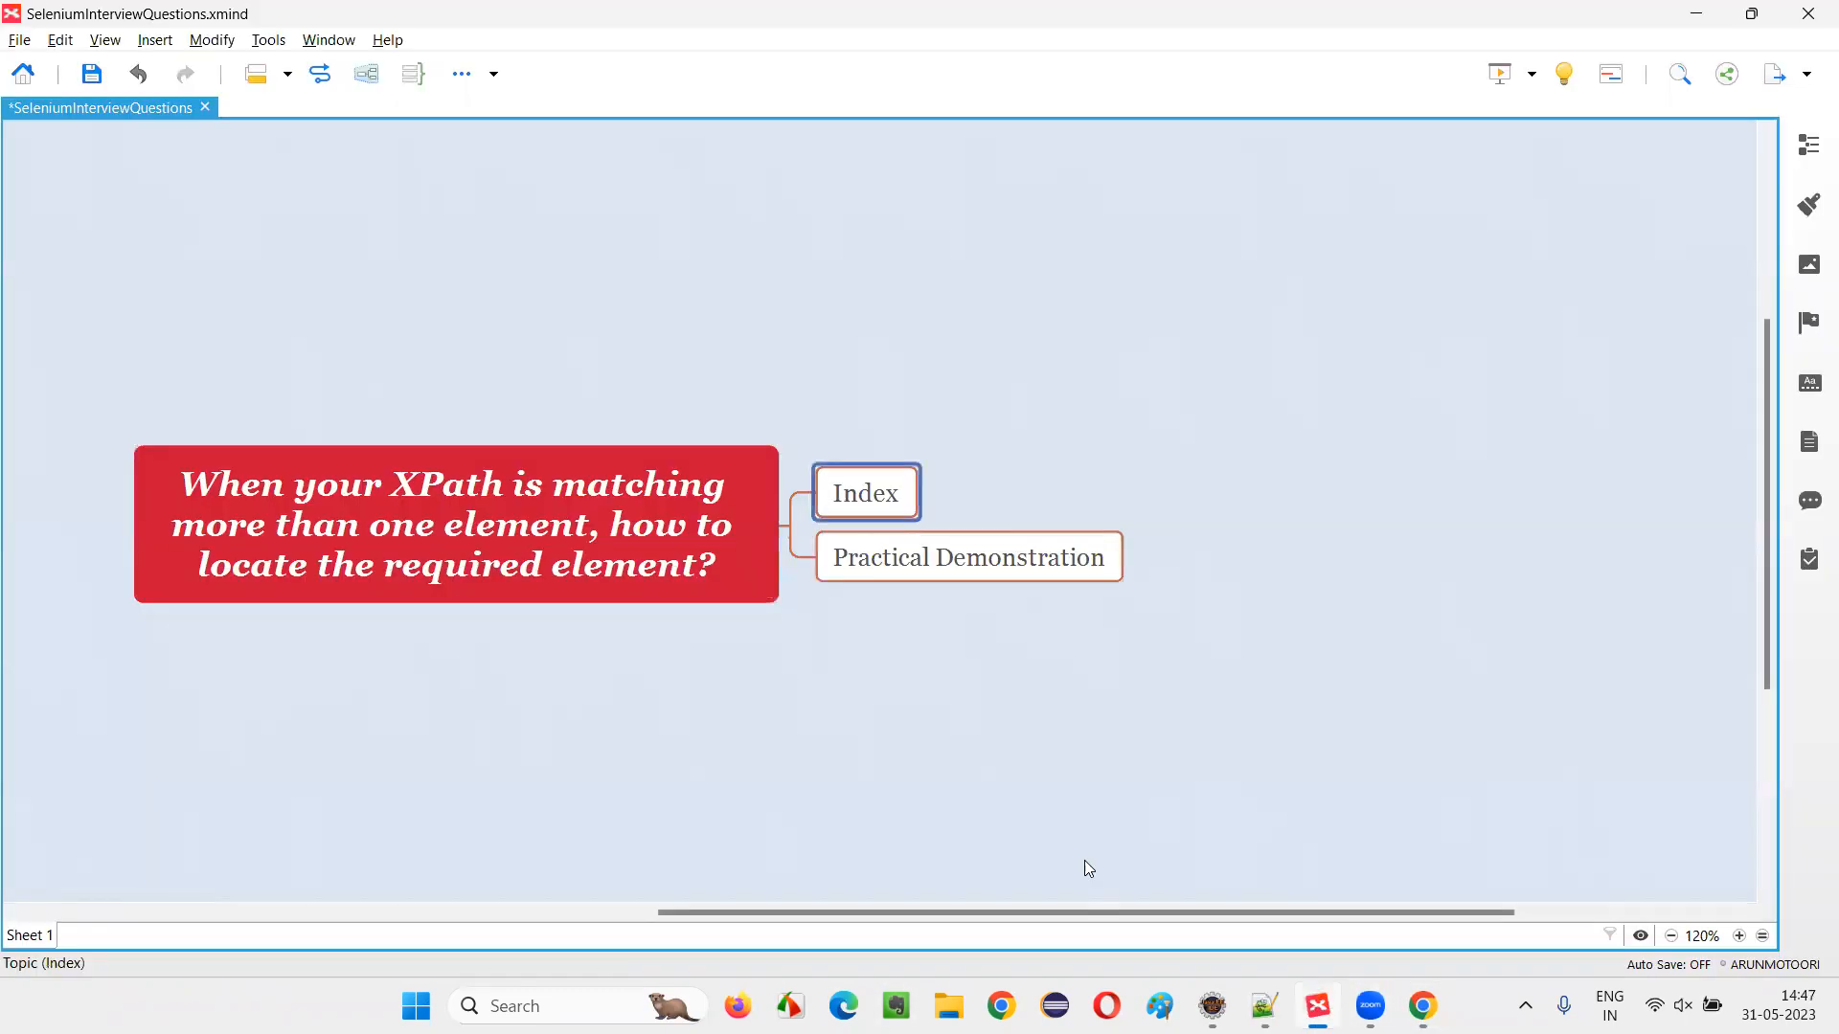